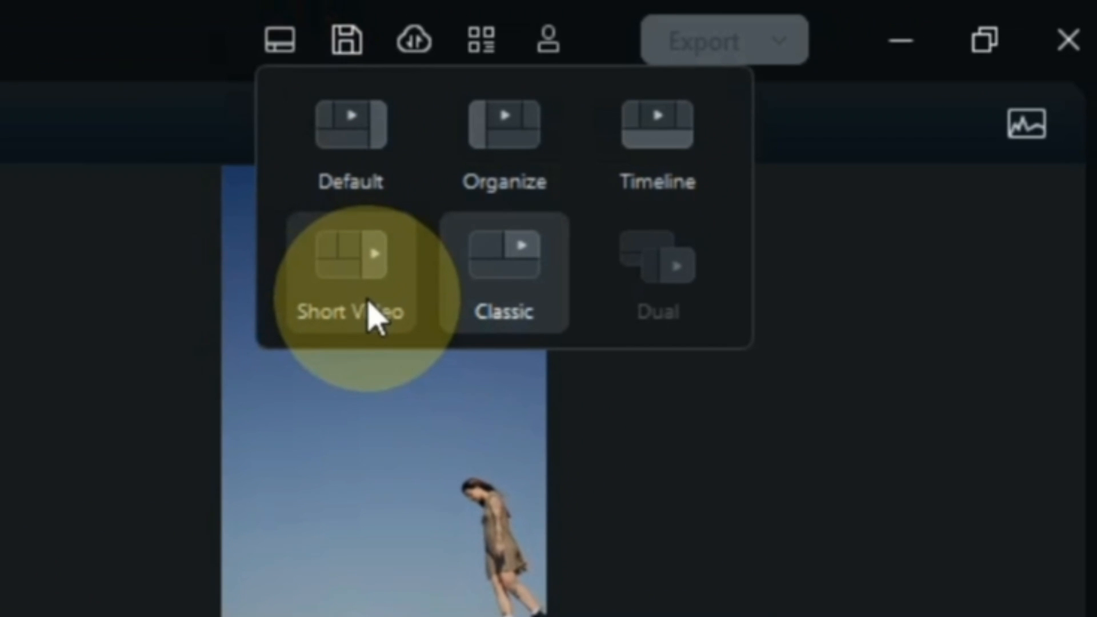
- Switch Filmora to the Short Video layout for the portrait 1080×1920 project
click(336, 287)
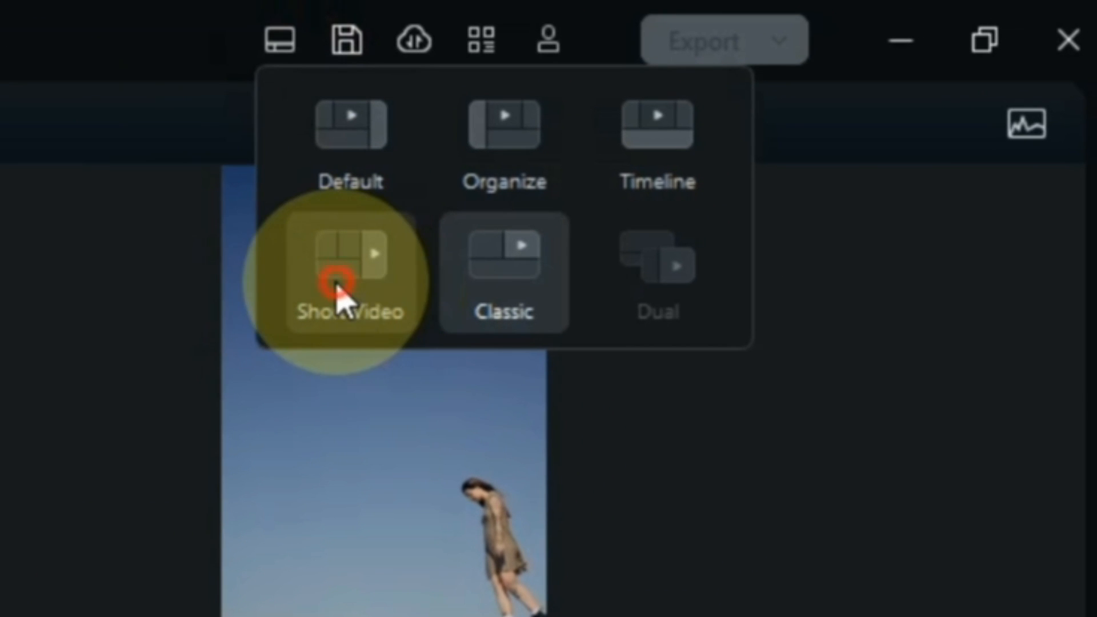
click(347, 269)
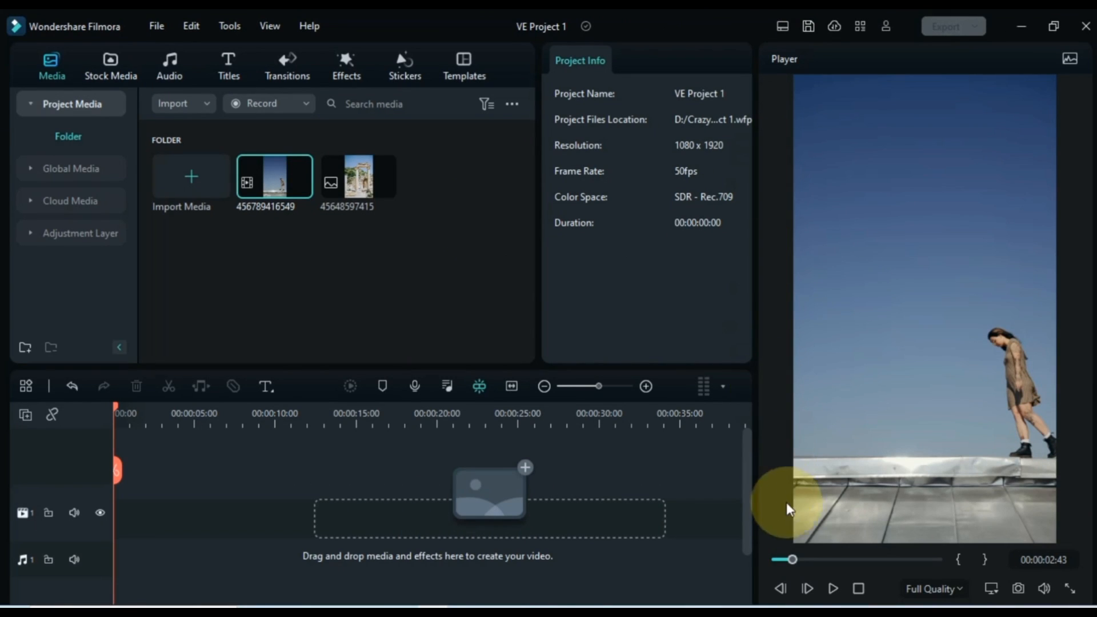
click(833, 589)
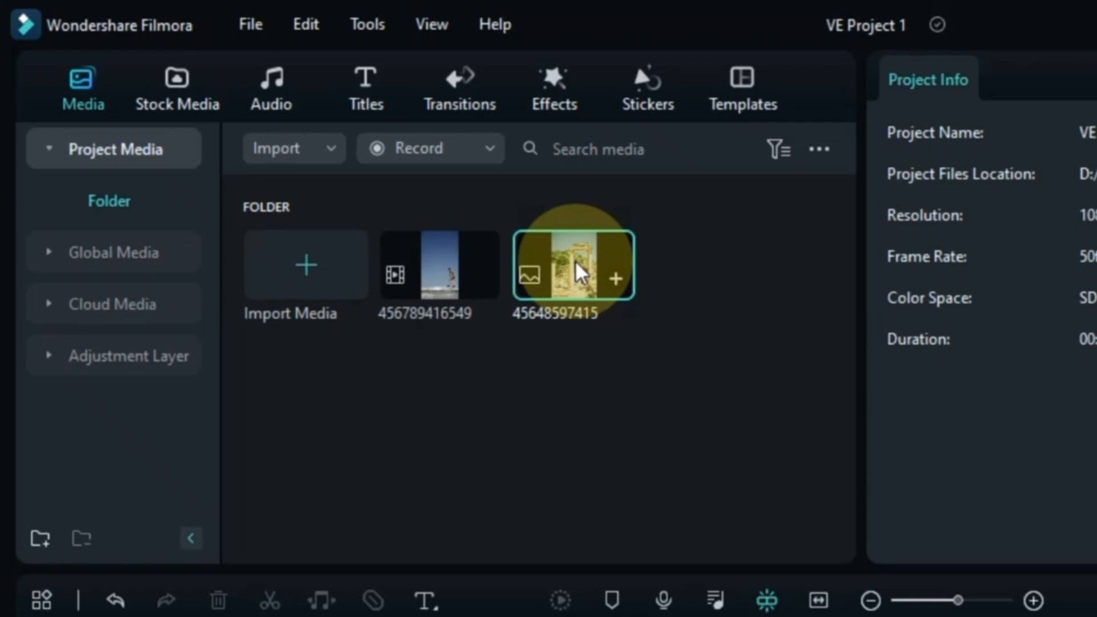
- Place the ruins picture on the timeline and pick a crop ratio to fill the frame
drag(572, 271, 273, 467)
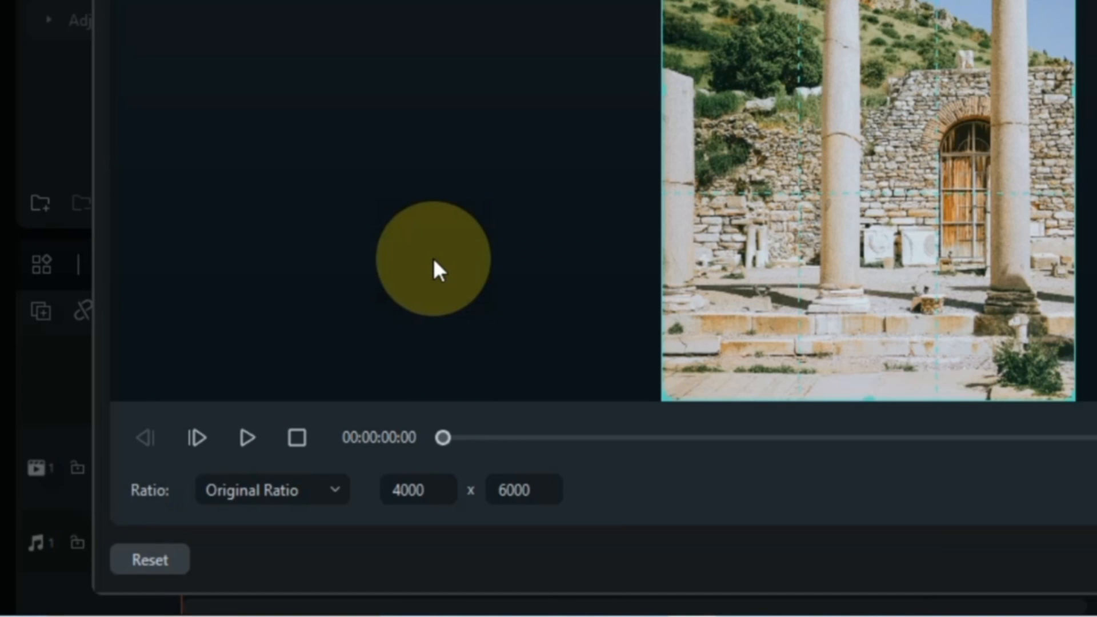
click(273, 489)
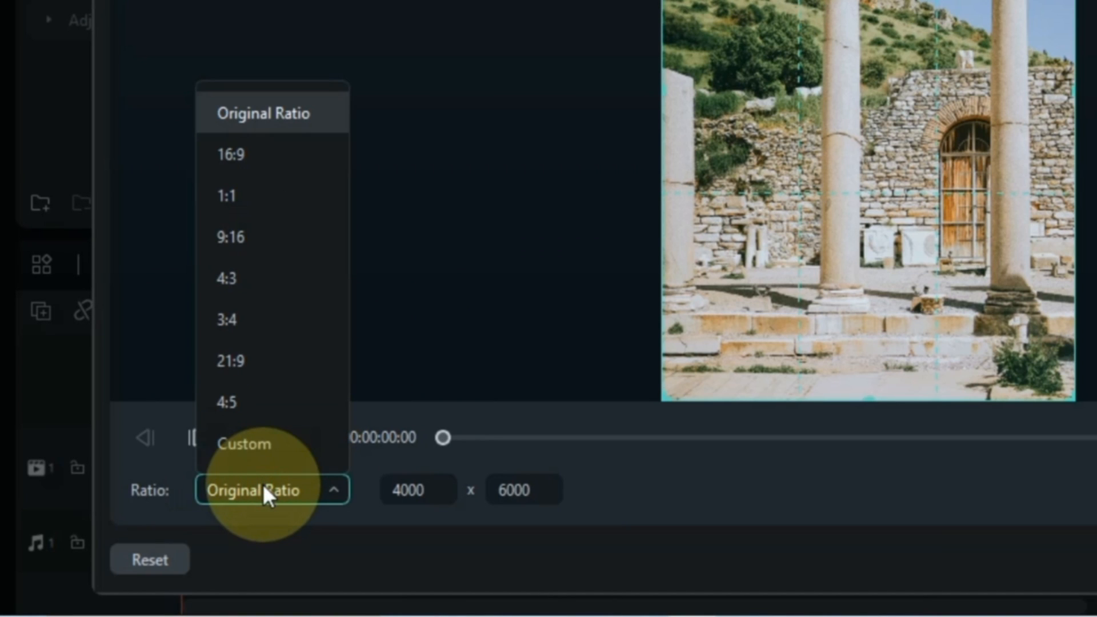
click(230, 237)
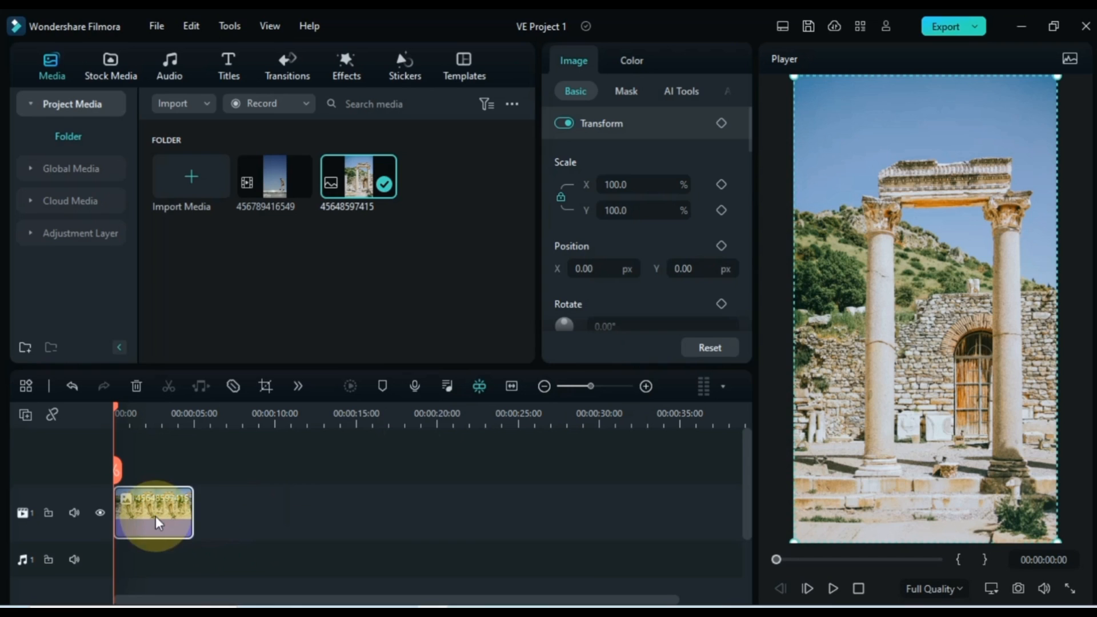
- Draw a pen mask on the ruins picture along the beam top, zooming the preview
click(626, 91)
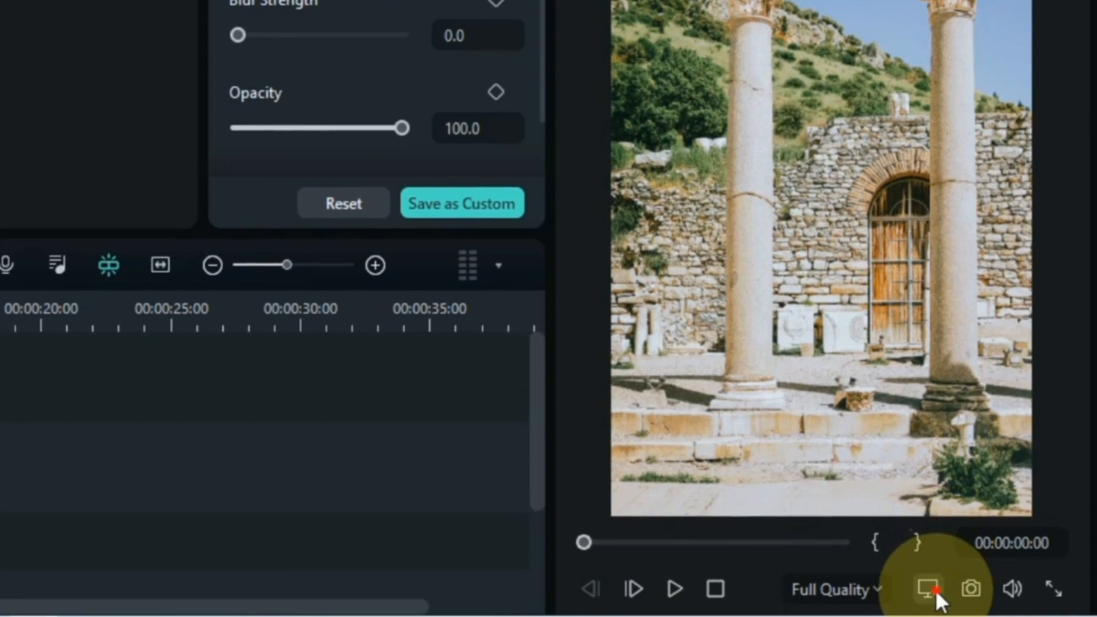
click(927, 588)
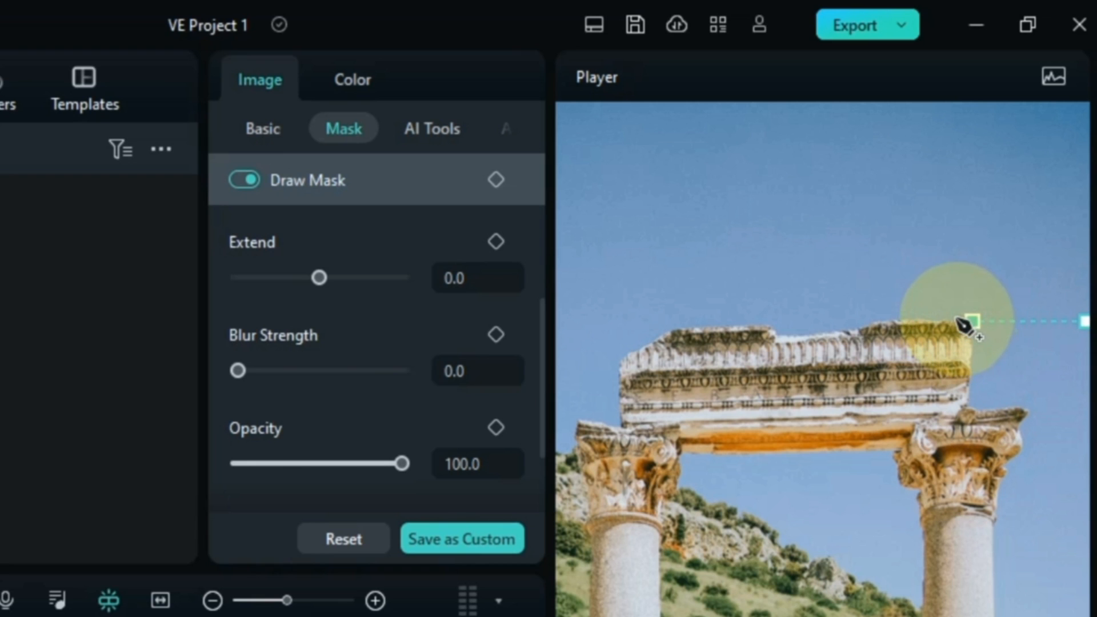
drag(973, 326, 917, 318)
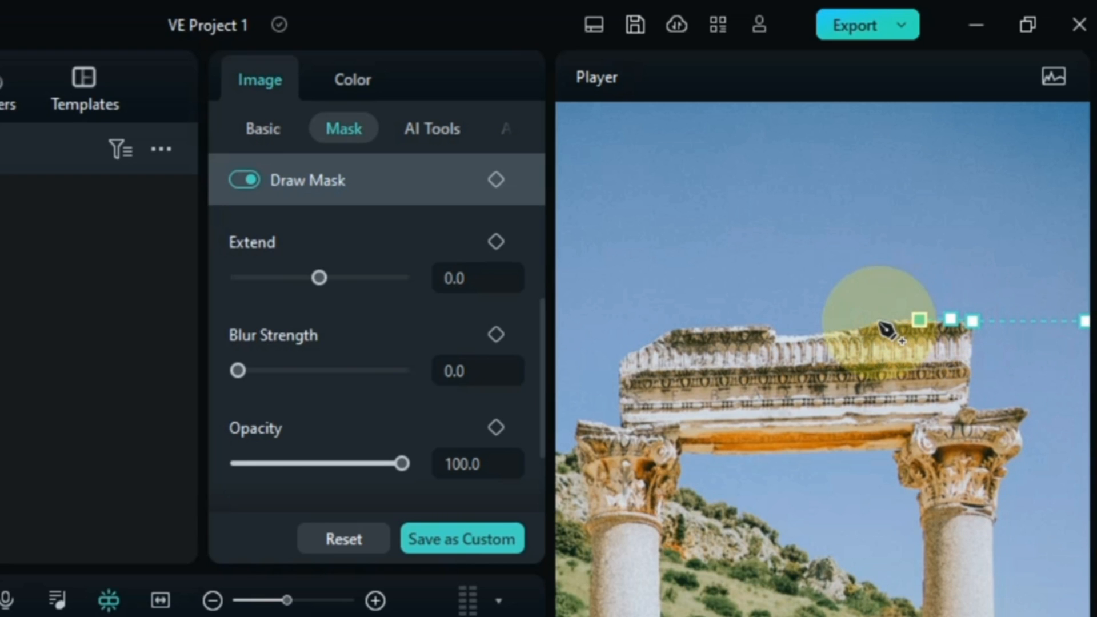
drag(919, 319, 822, 352)
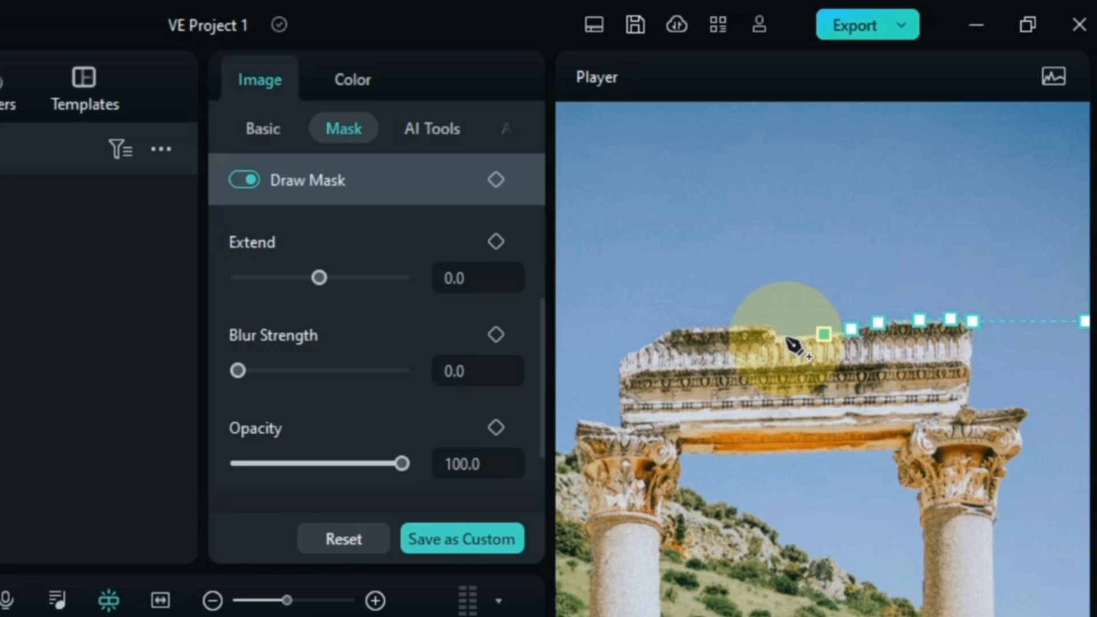
drag(820, 334, 766, 334)
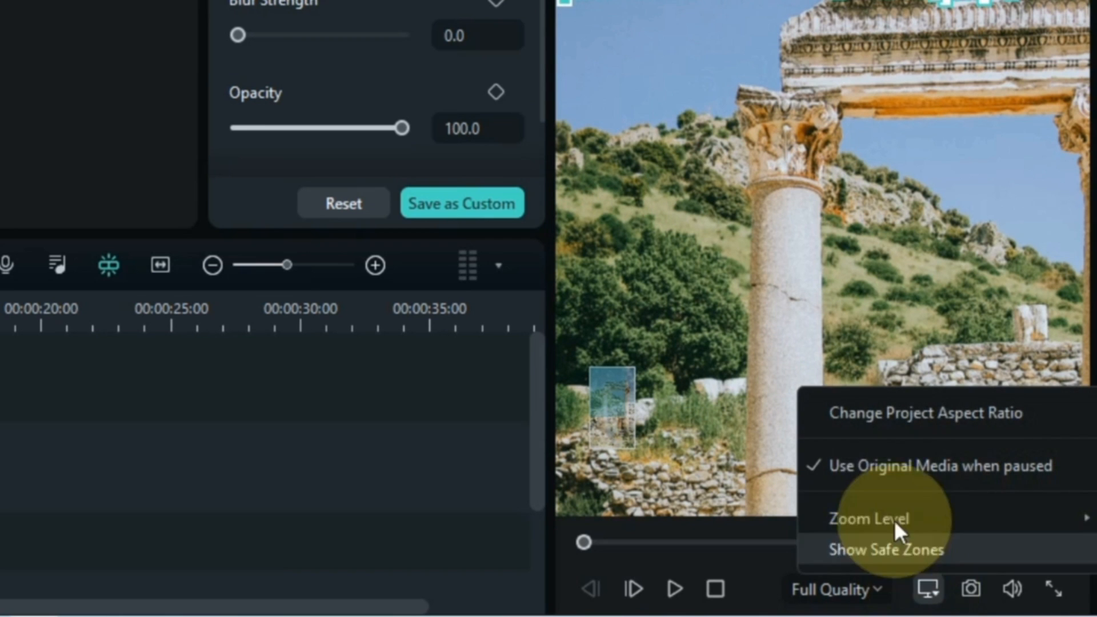
click(870, 519)
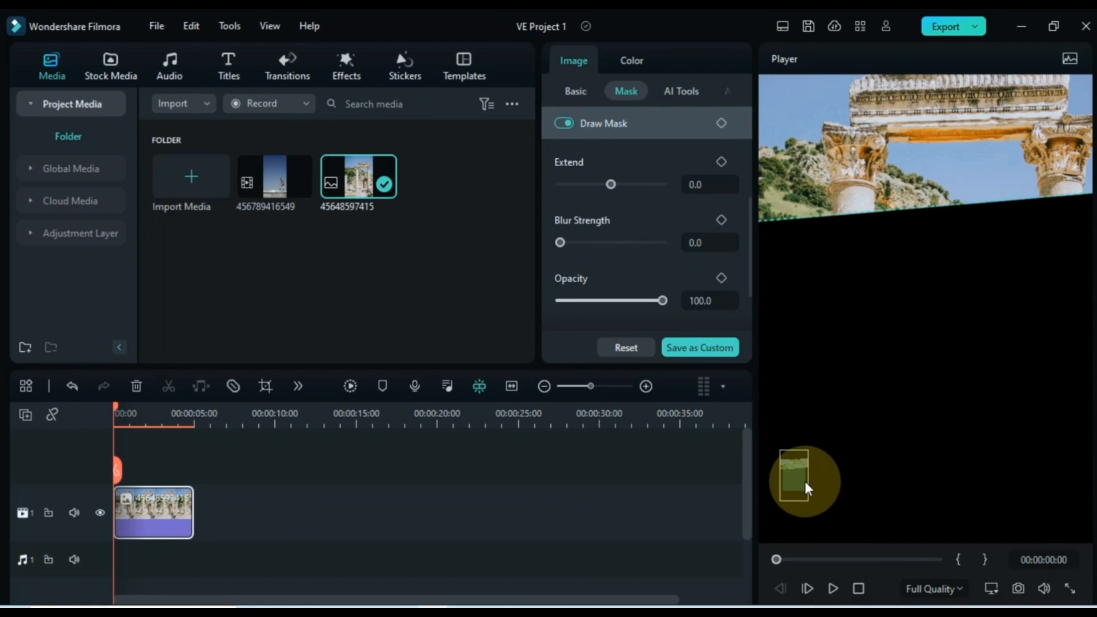
drag(805, 481, 1015, 210)
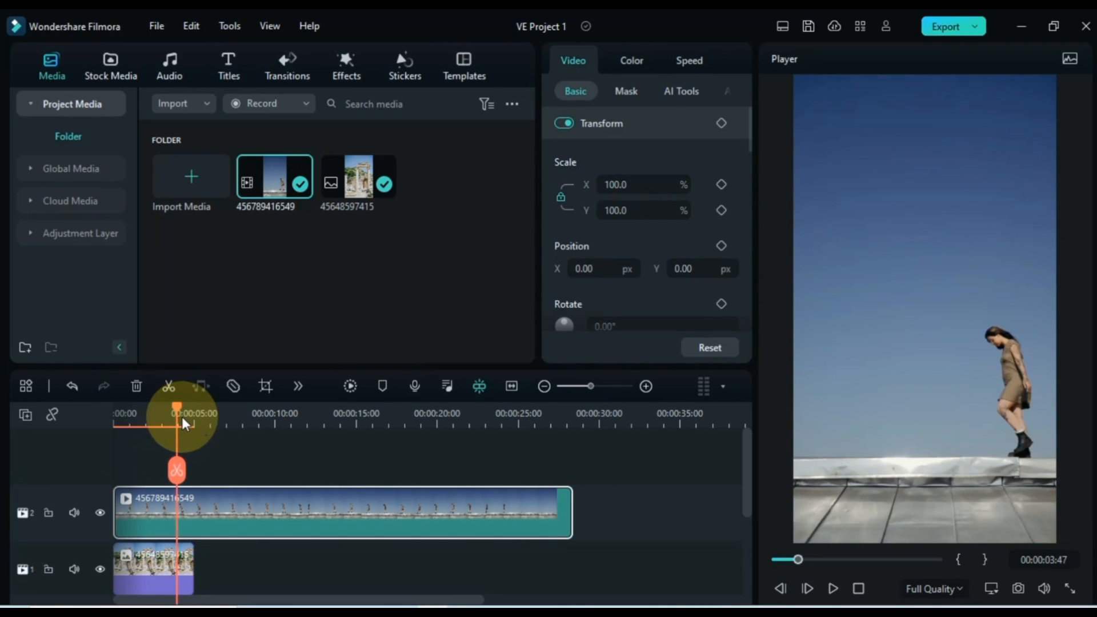
- Move the playhead to about five seconds and trim the girl clip's start
click(177, 415)
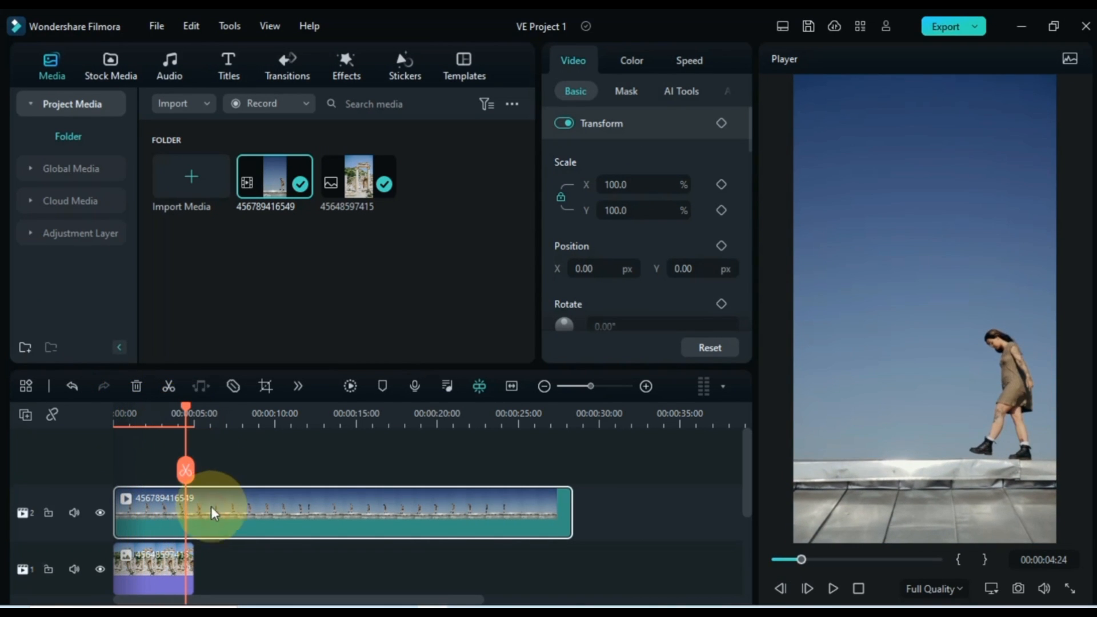
drag(187, 412, 171, 413)
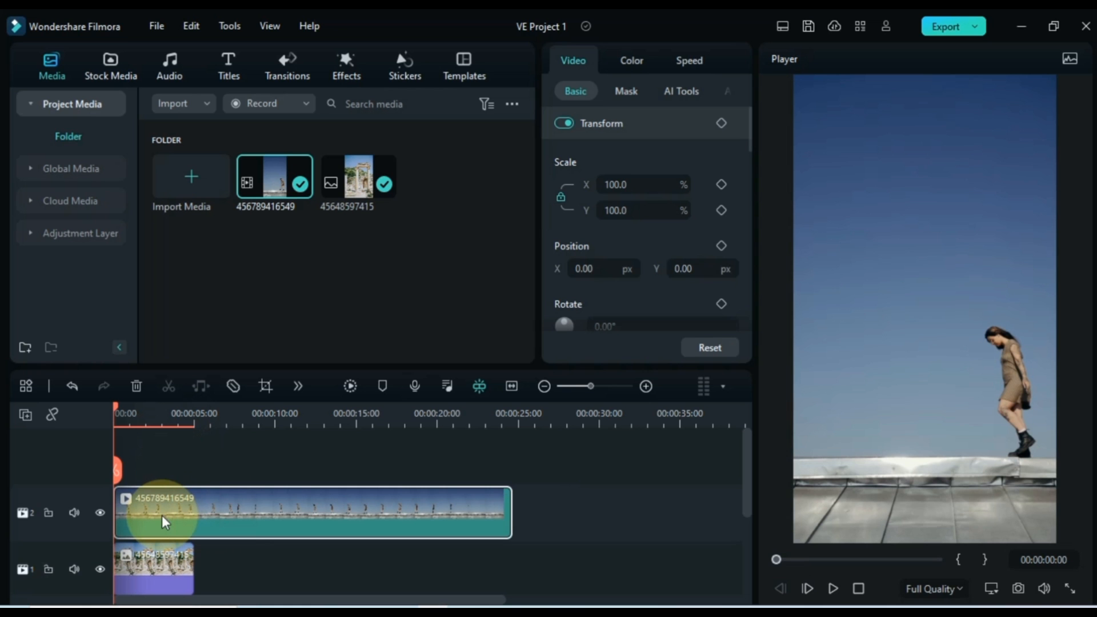
- Apply a rectangle mask to the girl video and shape it into a narrow tall strip
click(626, 91)
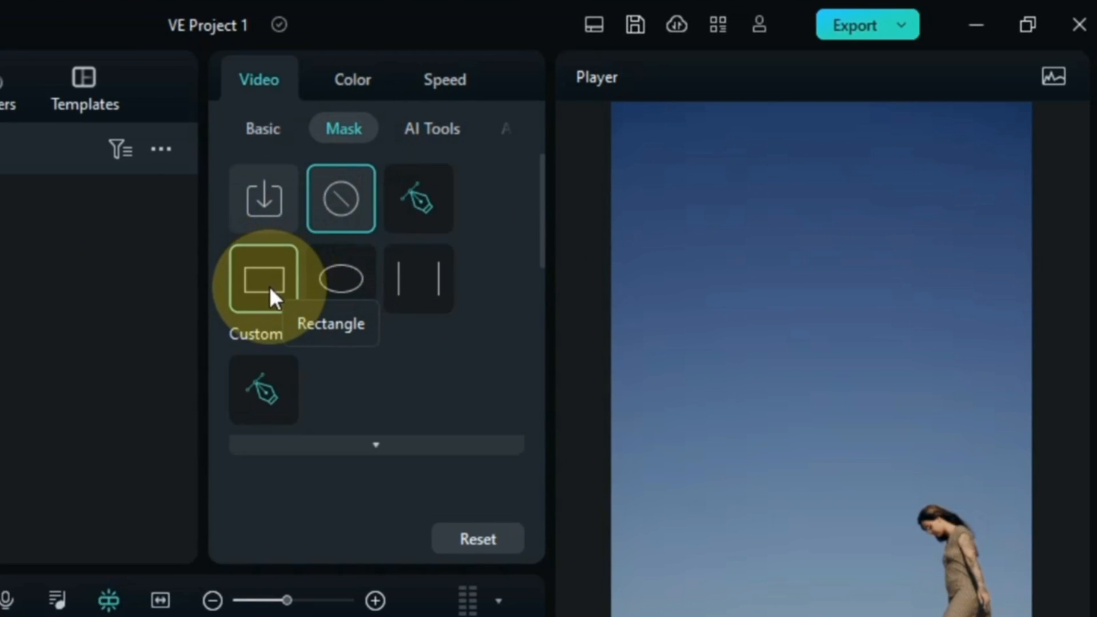
click(262, 278)
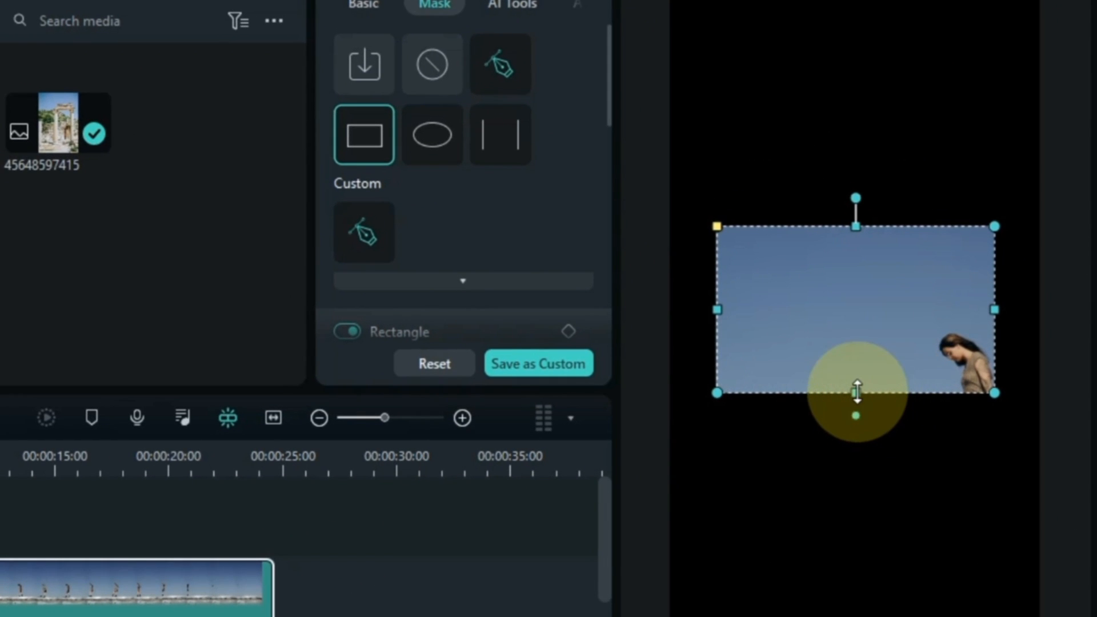
drag(856, 392, 856, 564)
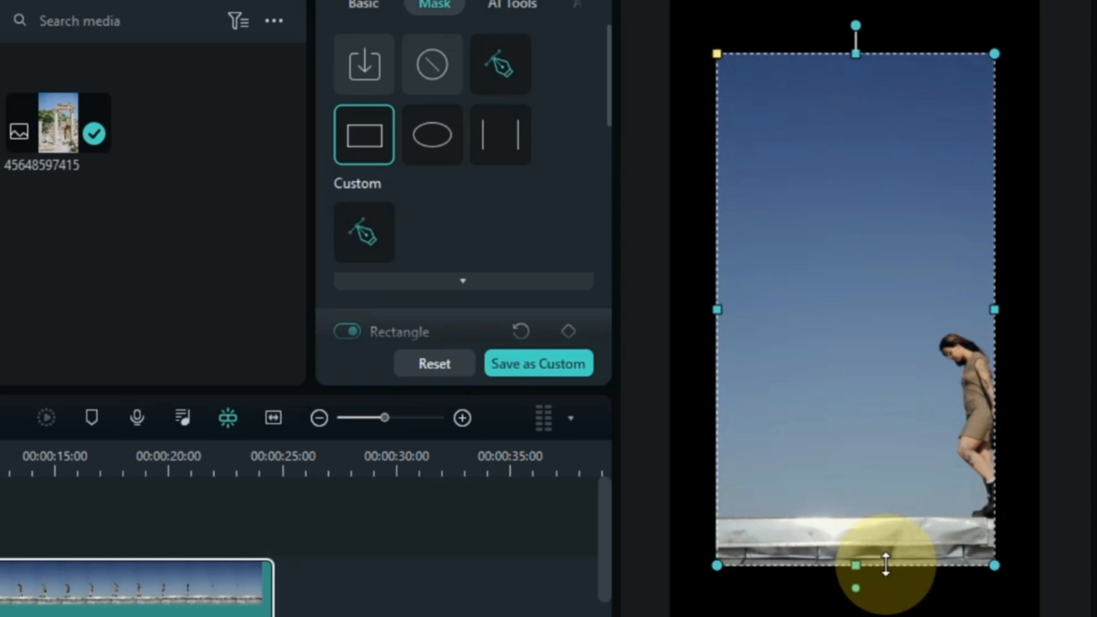
drag(885, 563, 918, 603)
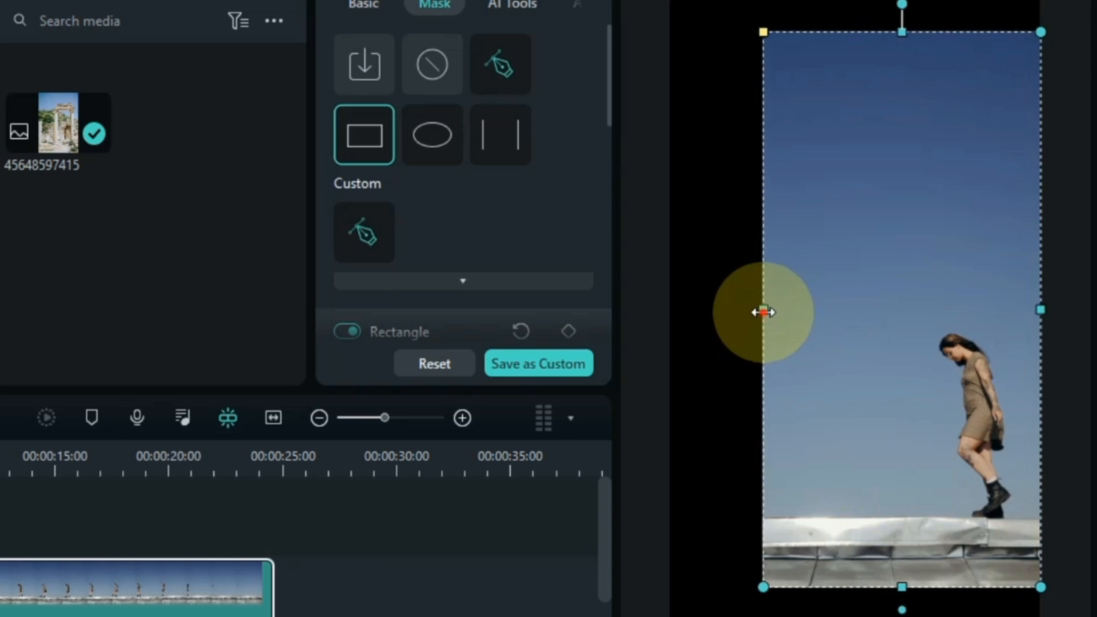
drag(763, 312, 878, 343)
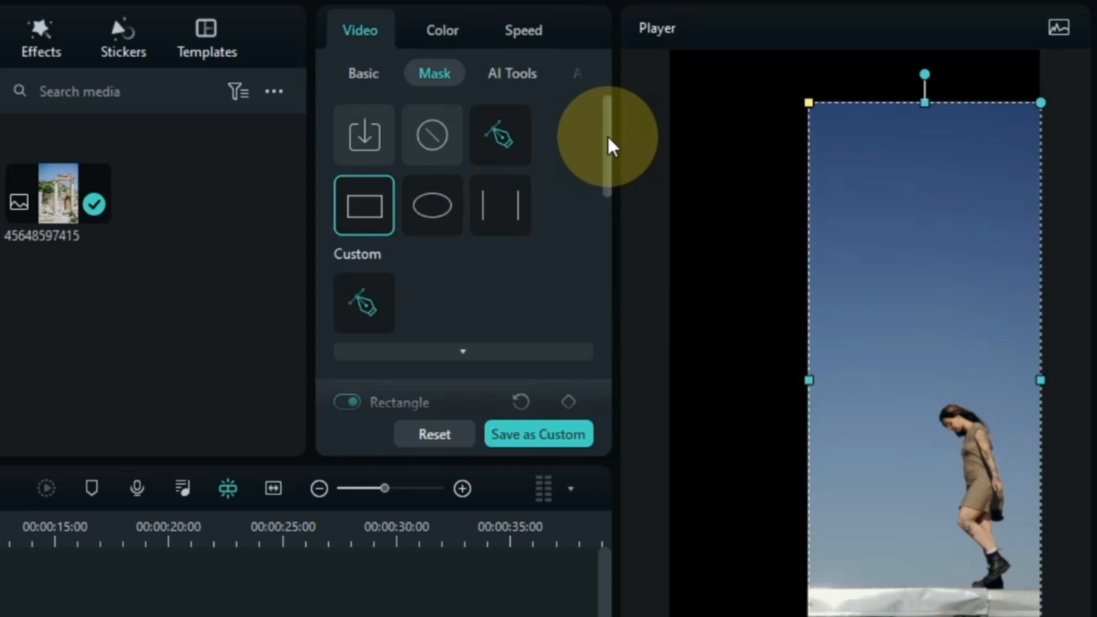
- Set the mask Blur Strength to 15.7 and position the strip over the girl
scroll(down, 3)
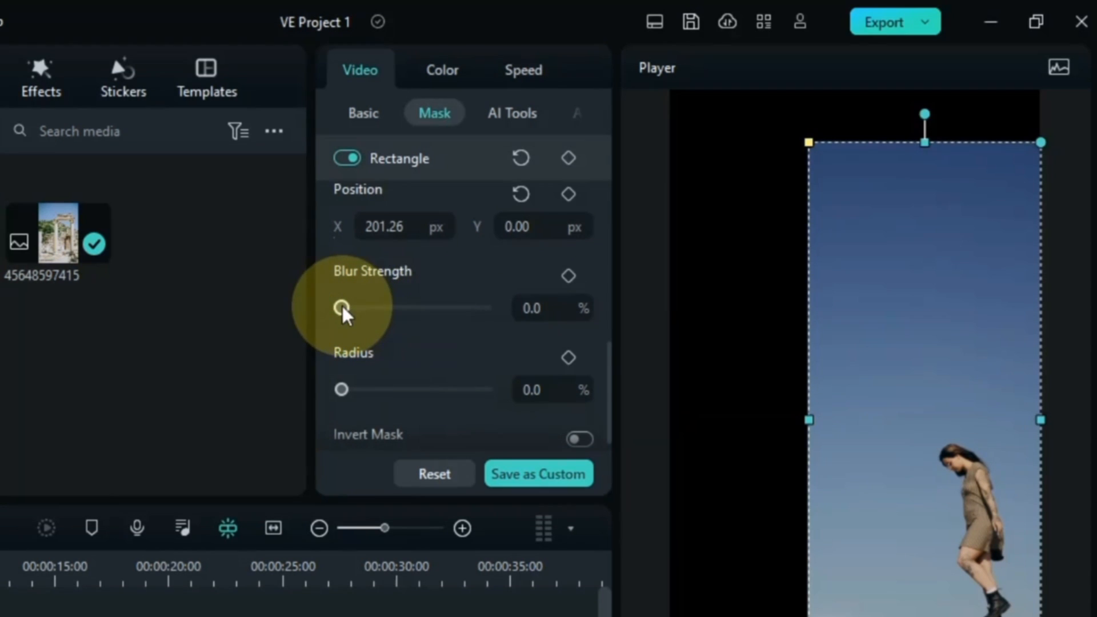
drag(342, 308, 381, 308)
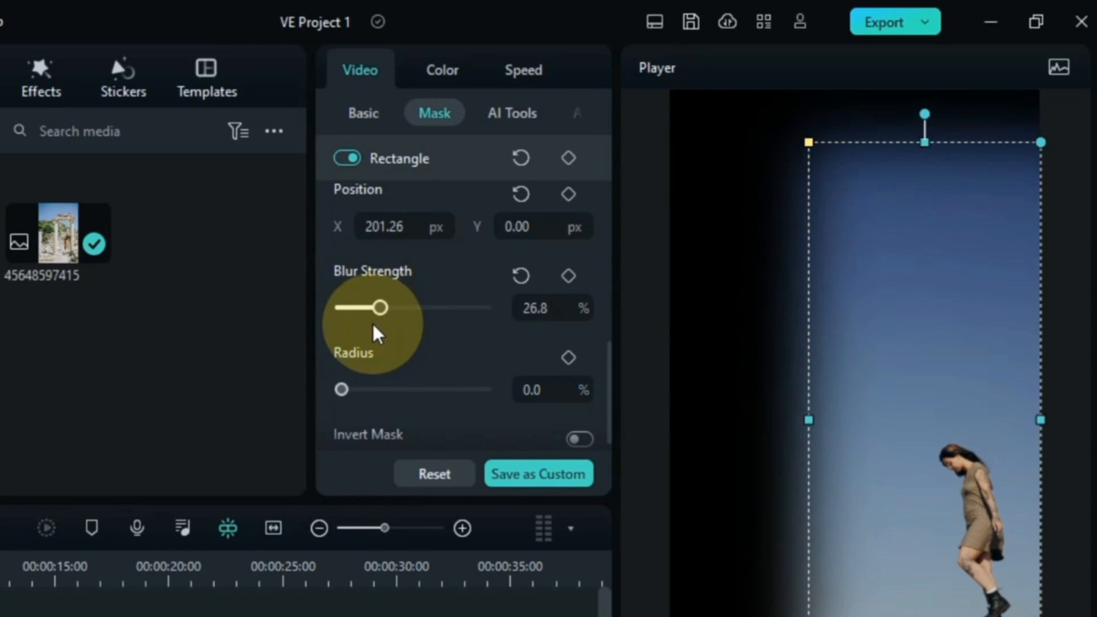
drag(381, 307, 417, 307)
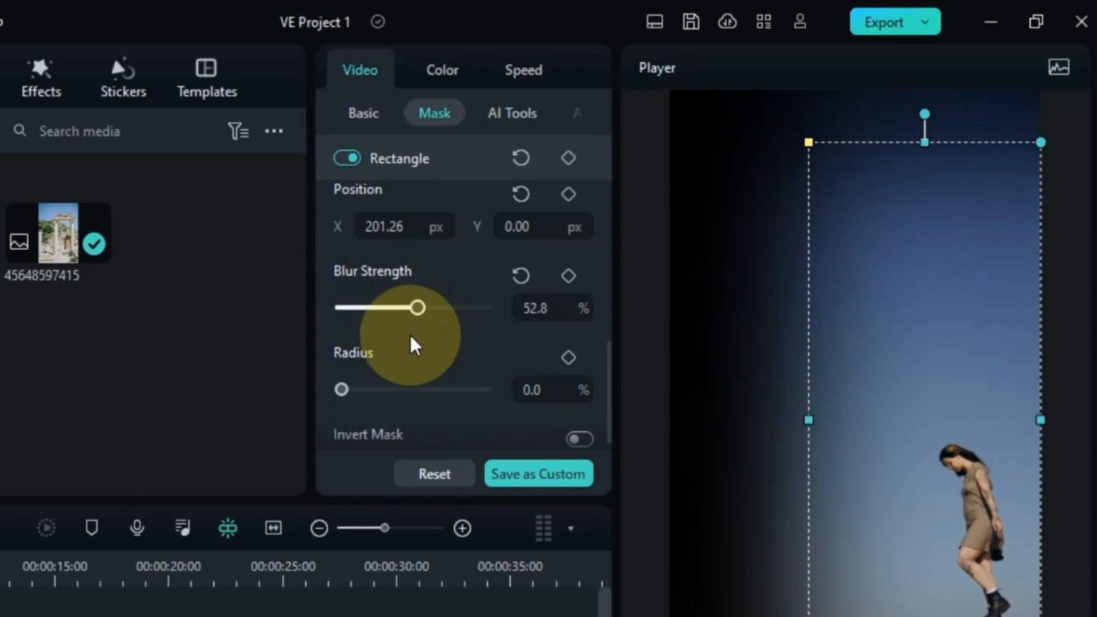
drag(417, 307, 359, 307)
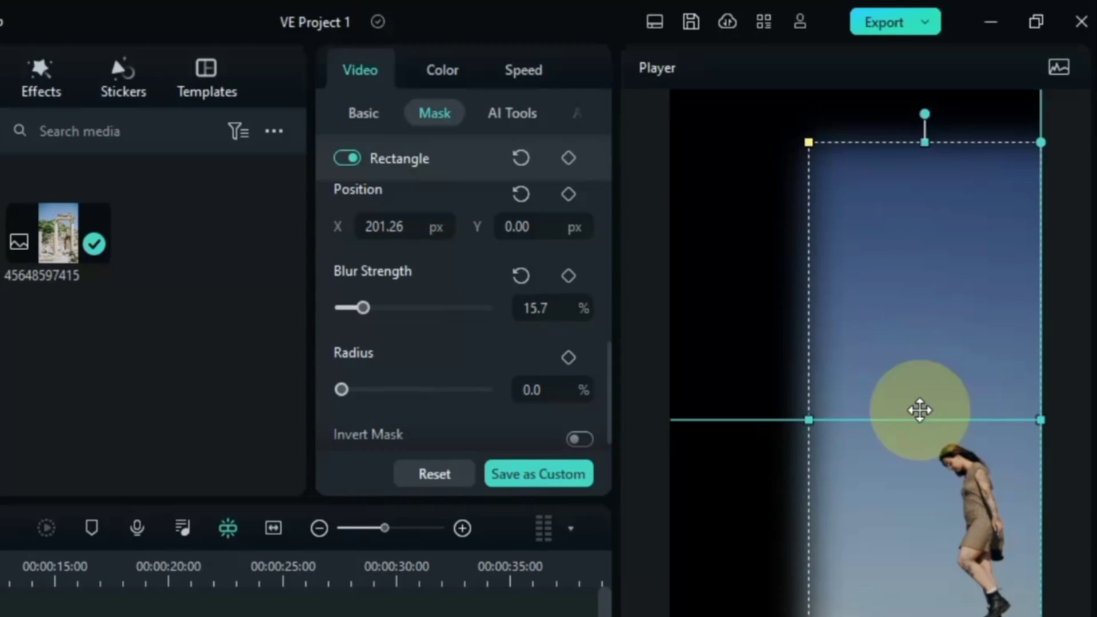
drag(919, 411, 913, 409)
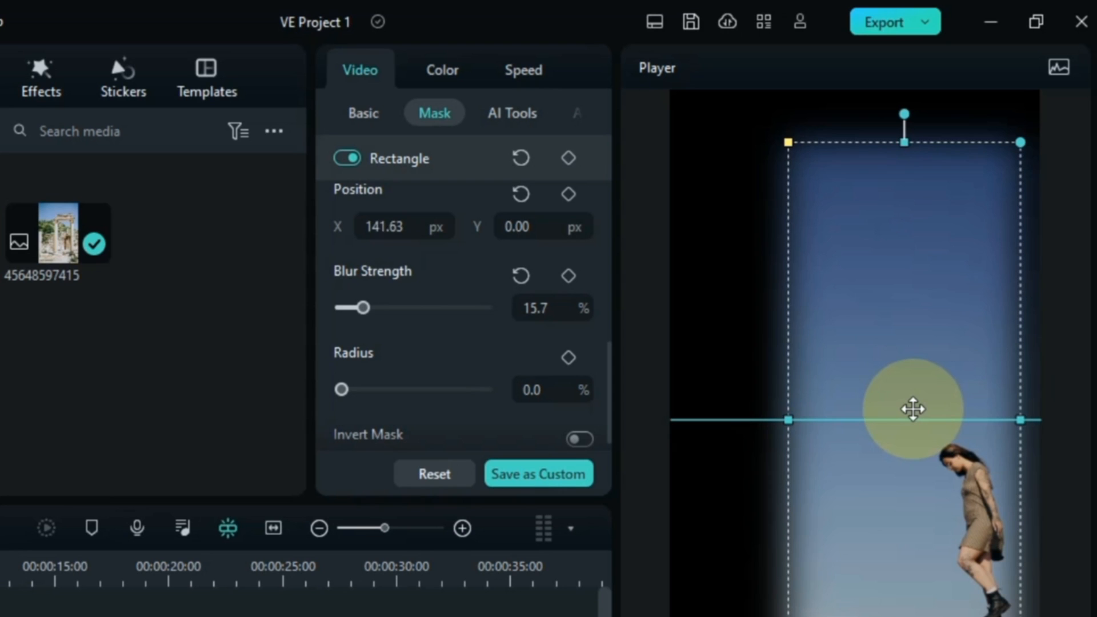
drag(913, 408, 898, 381)
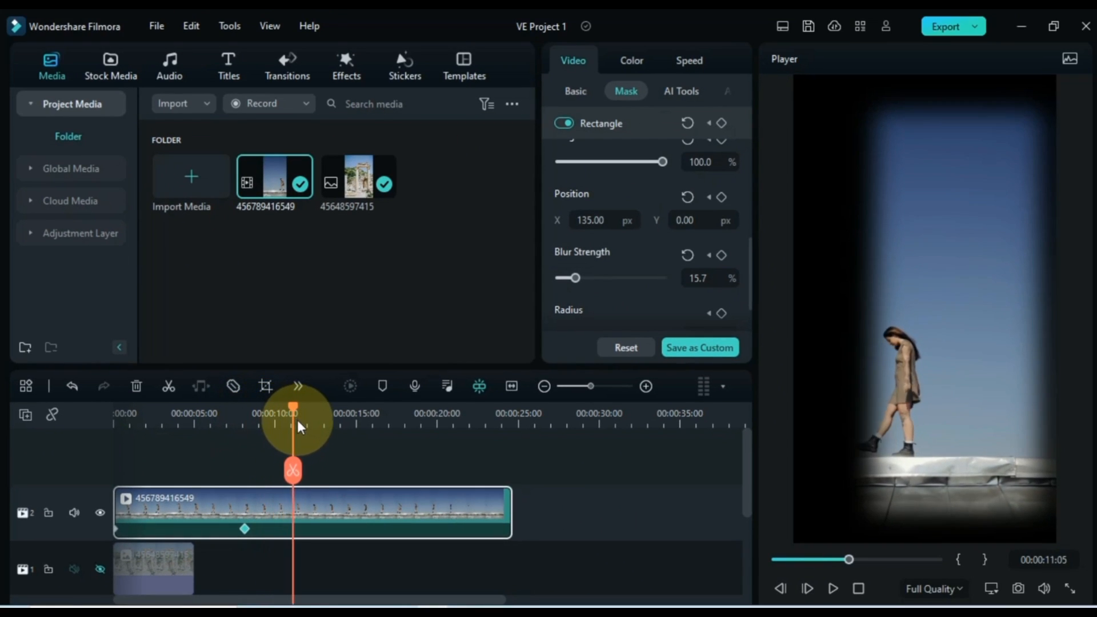
- At a later playhead point, move and resize the mask to keep the girl inside
click(1014, 379)
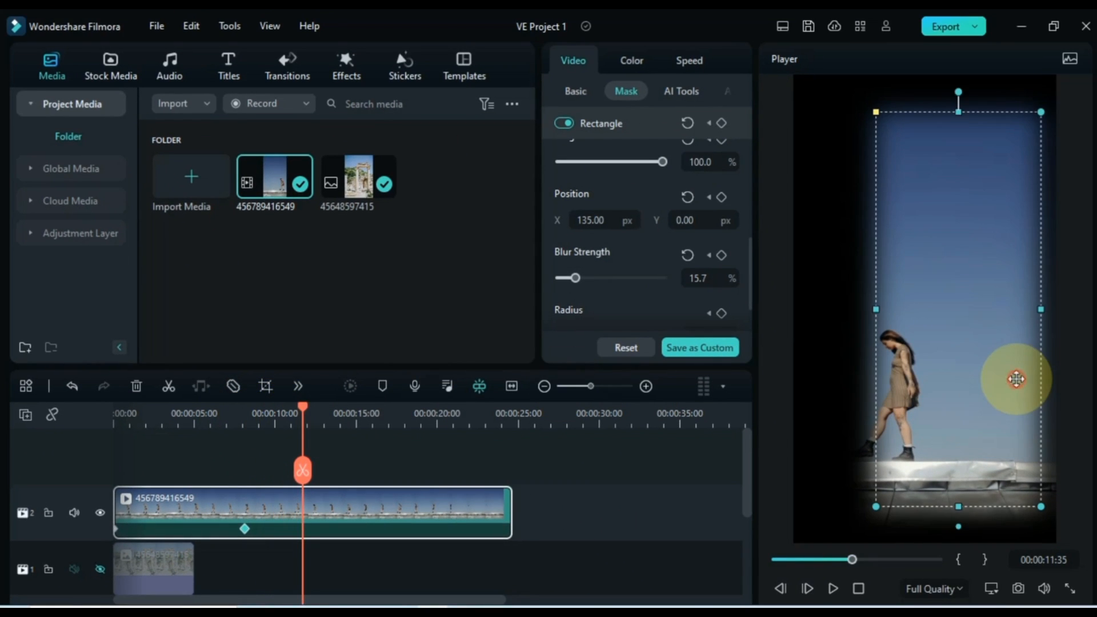
drag(1018, 378, 977, 378)
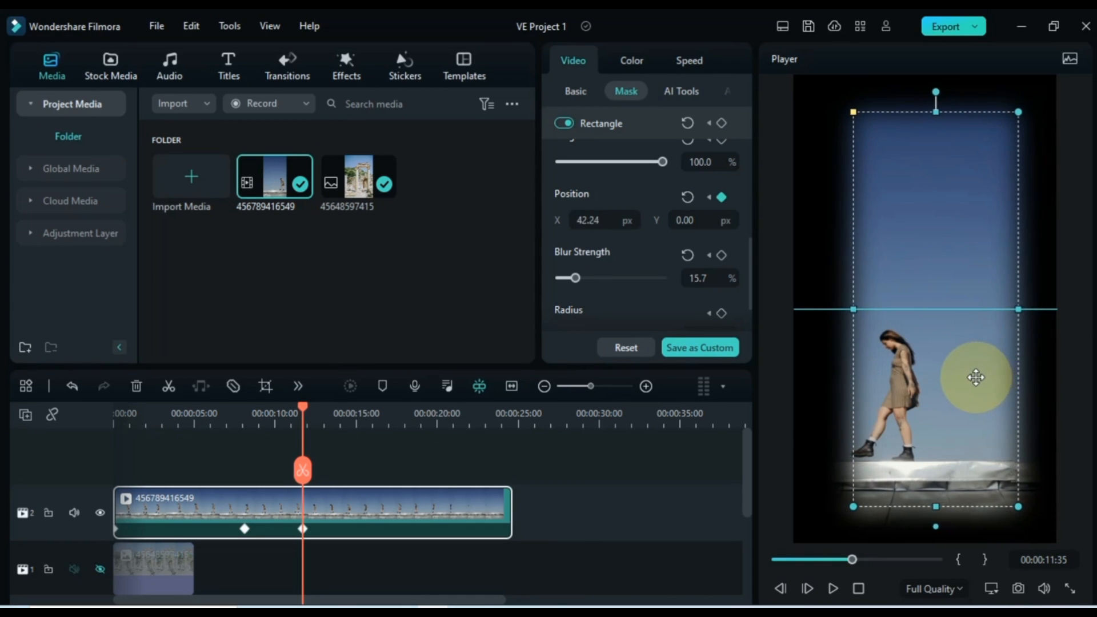
drag(976, 377, 942, 377)
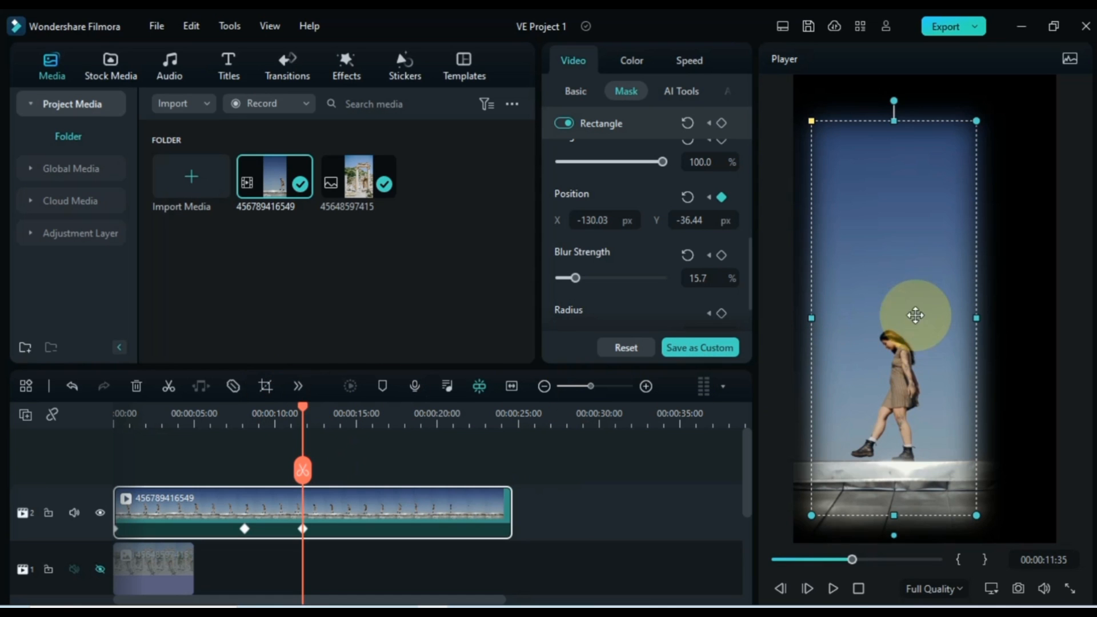
drag(916, 314, 912, 291)
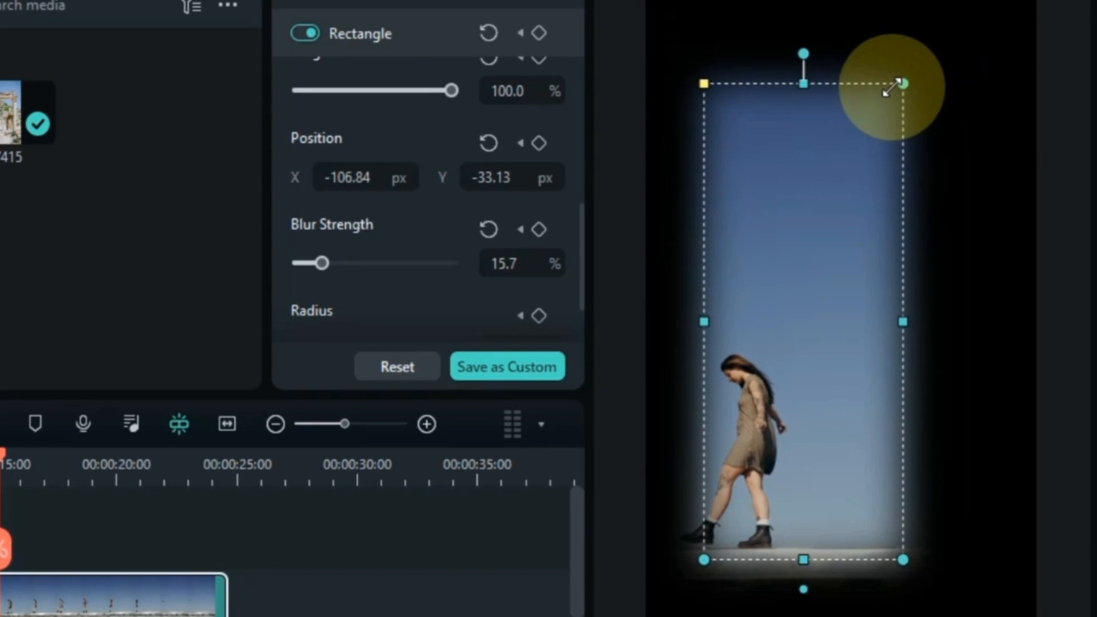
drag(895, 88, 815, 203)
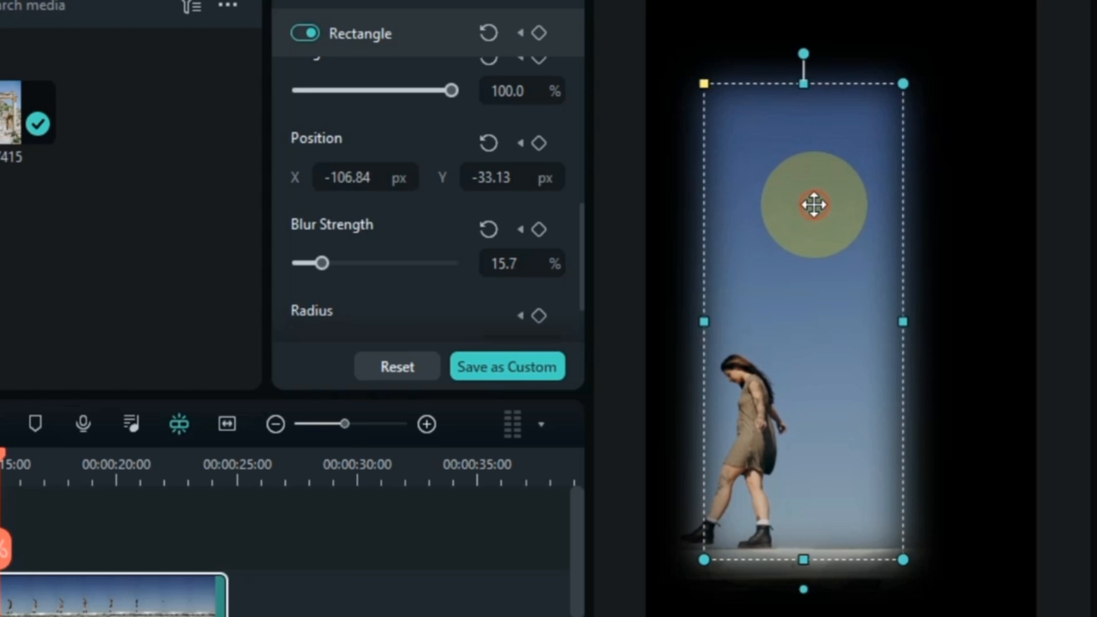
drag(815, 205, 789, 220)
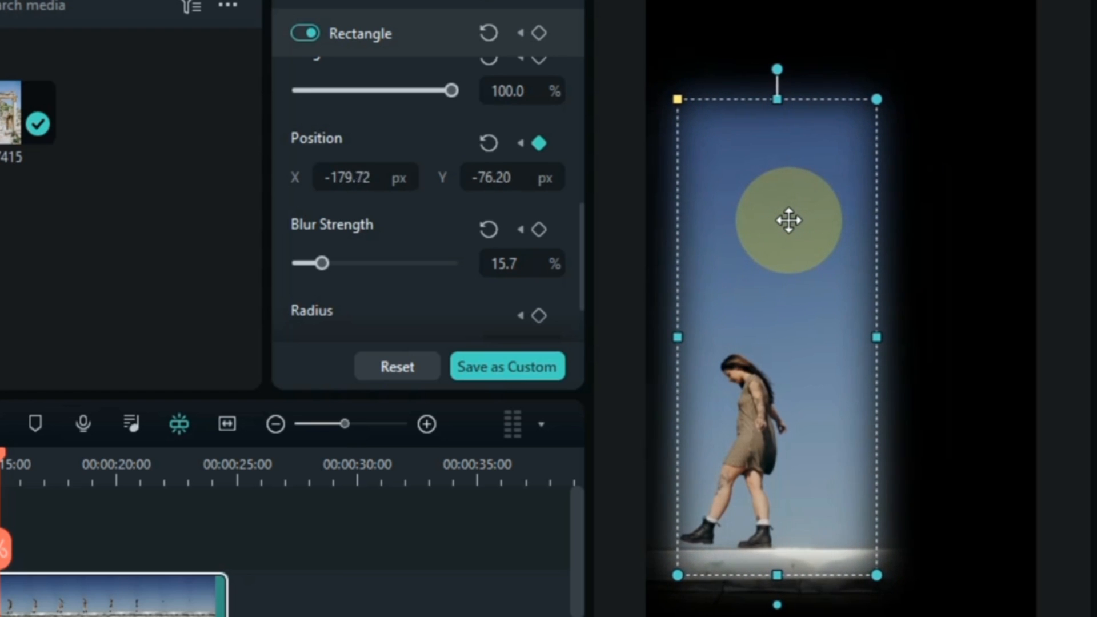
drag(789, 221, 834, 258)
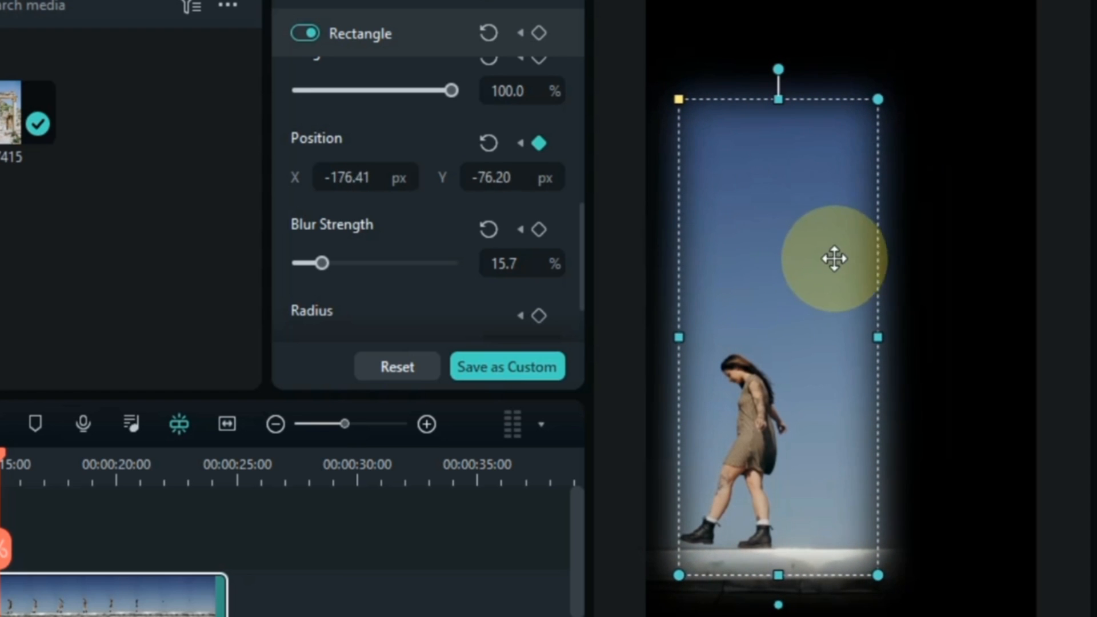
- Set mask Blur Strength to about 10.2 and nudge the strip along with her
drag(323, 262, 305, 262)
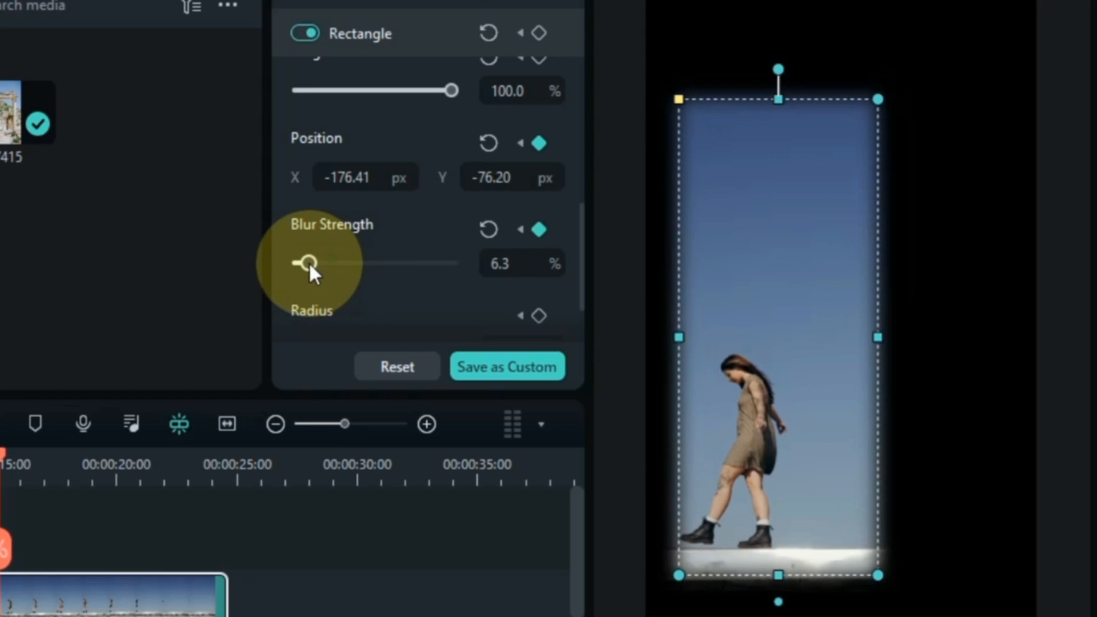
drag(306, 263, 311, 263)
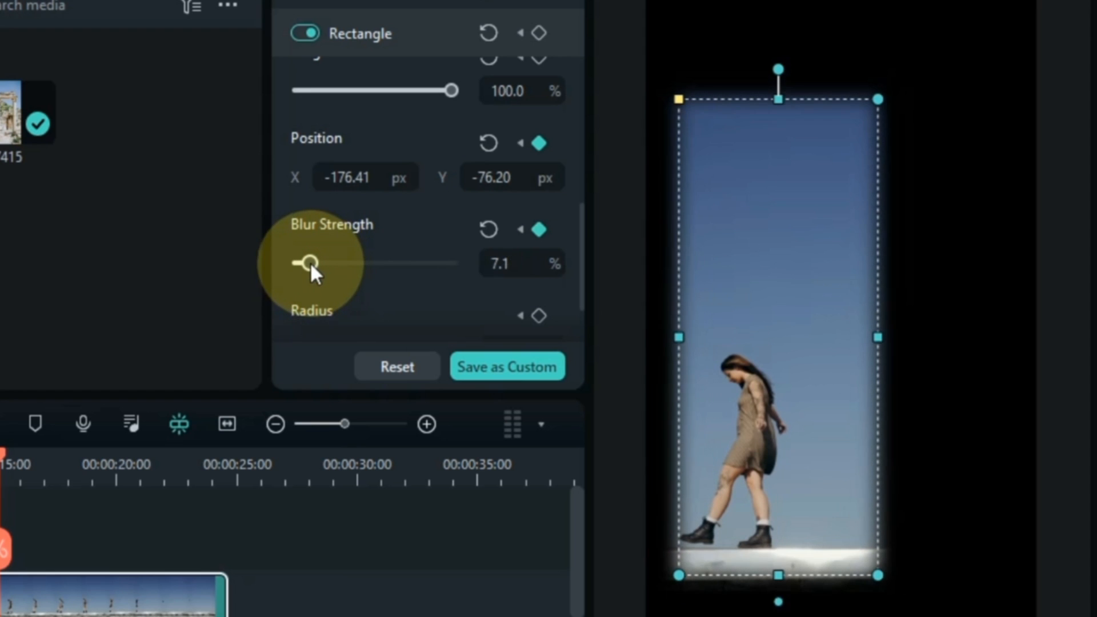
drag(305, 263, 314, 263)
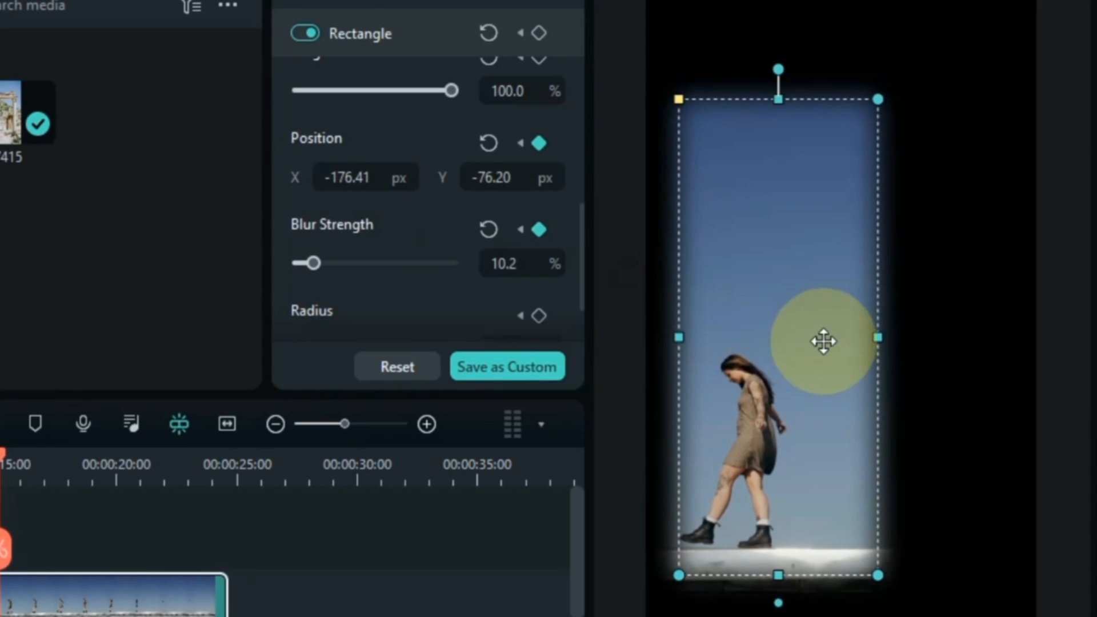
drag(824, 341, 824, 352)
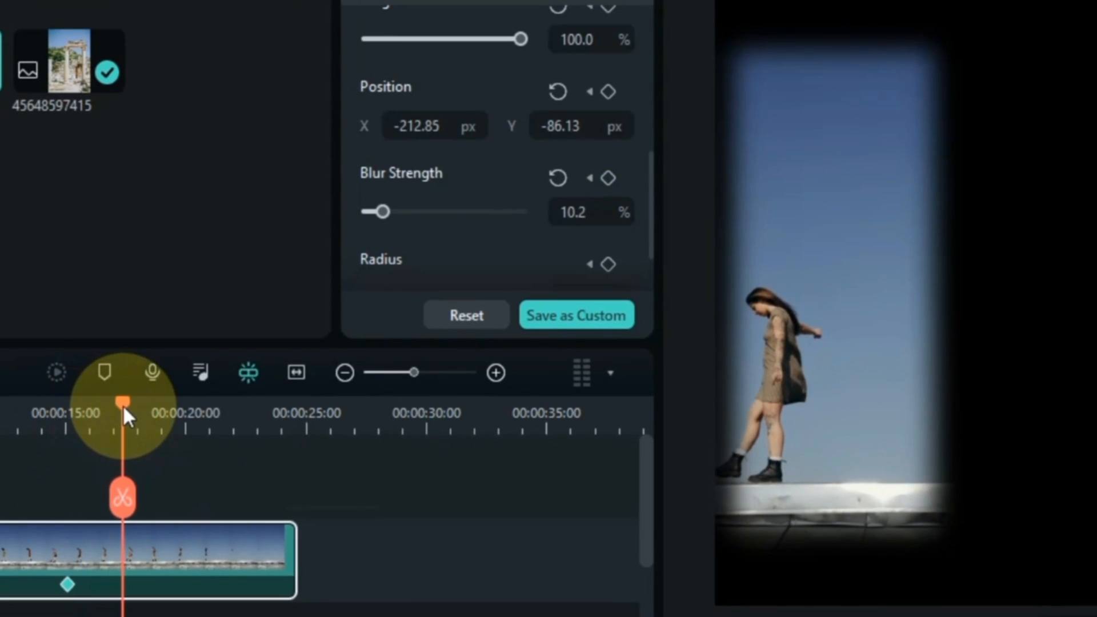
- Scrub through the girl's walk to find where she leaves the frame
drag(122, 398, 265, 399)
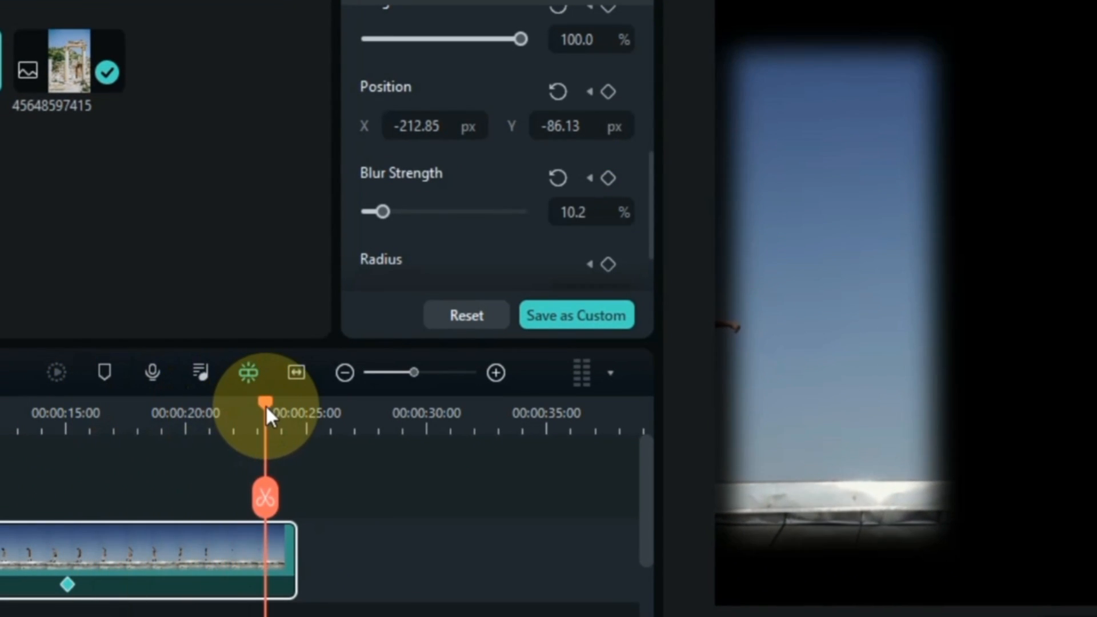
drag(264, 413, 118, 412)
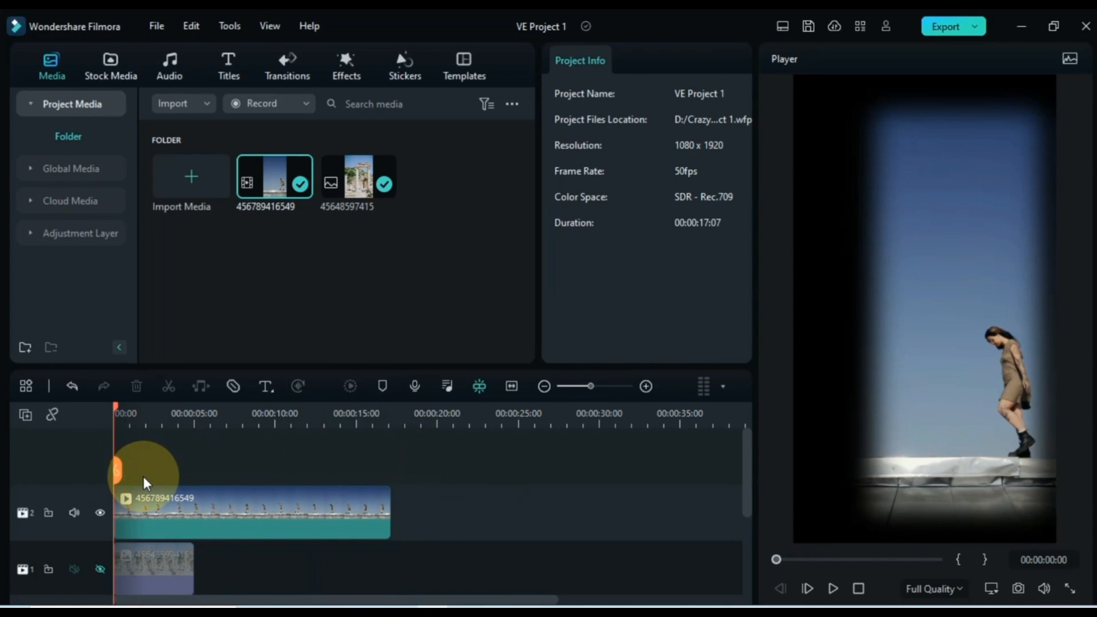
- Make track 1 visible and stretch the ruins picture to about 14 seconds
click(832, 589)
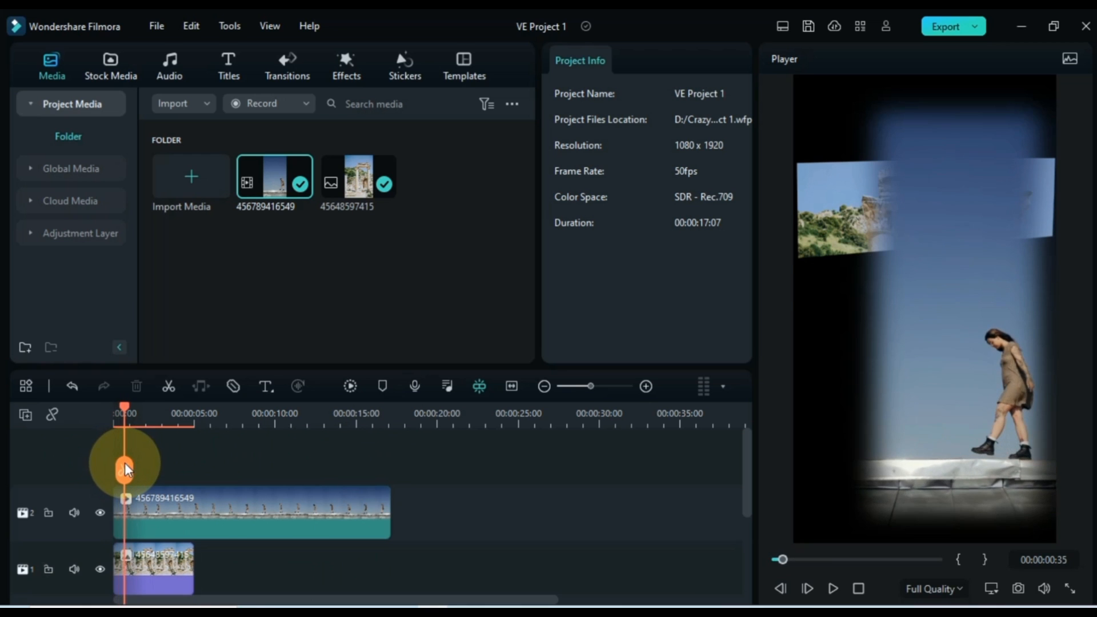
click(160, 566)
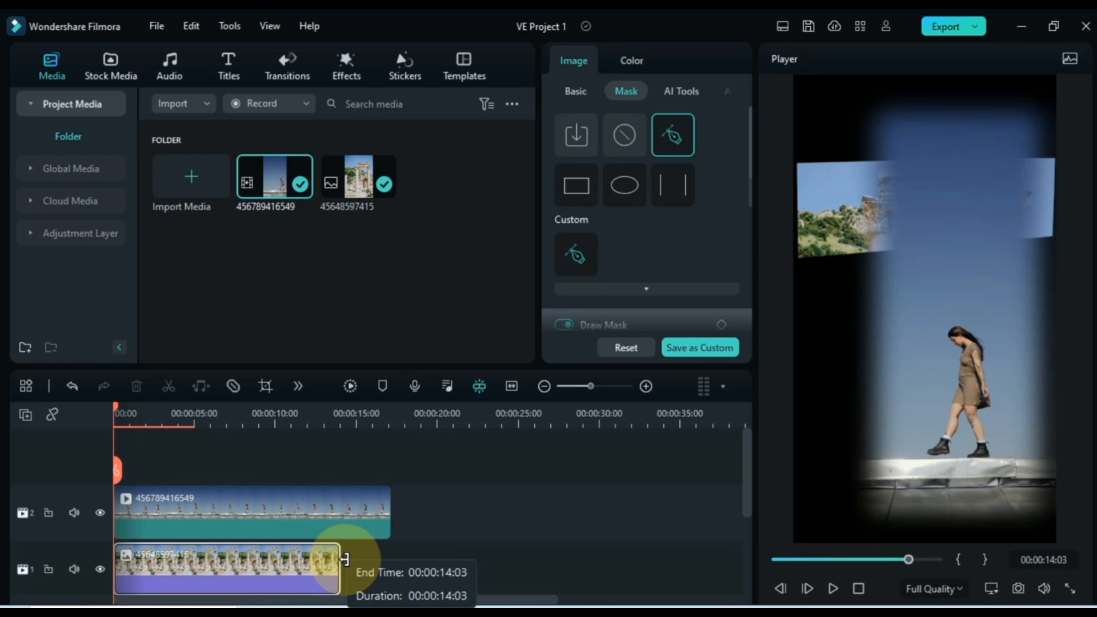
drag(342, 560, 389, 560)
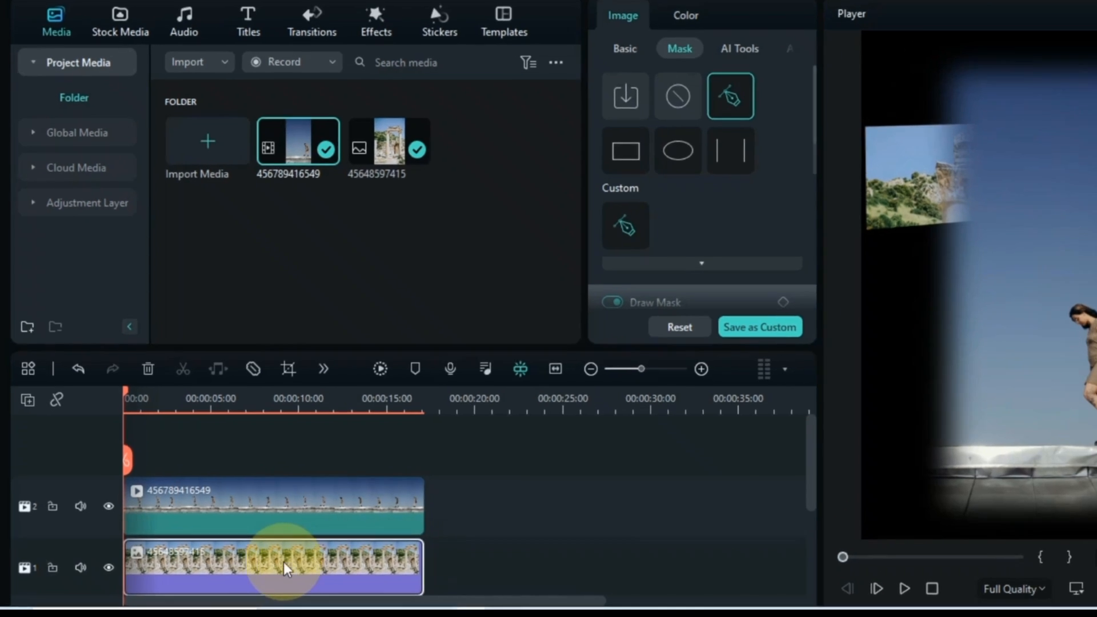
- Copy the ruins picture and paste it onto a new third track above the girl video
right_click(288, 569)
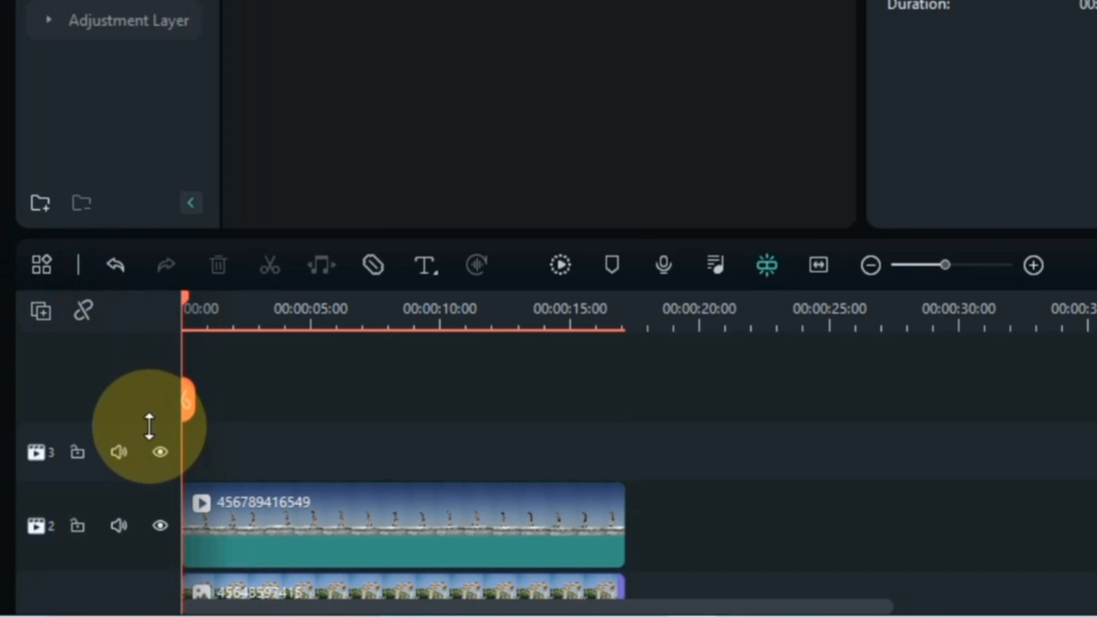
right_click(278, 459)
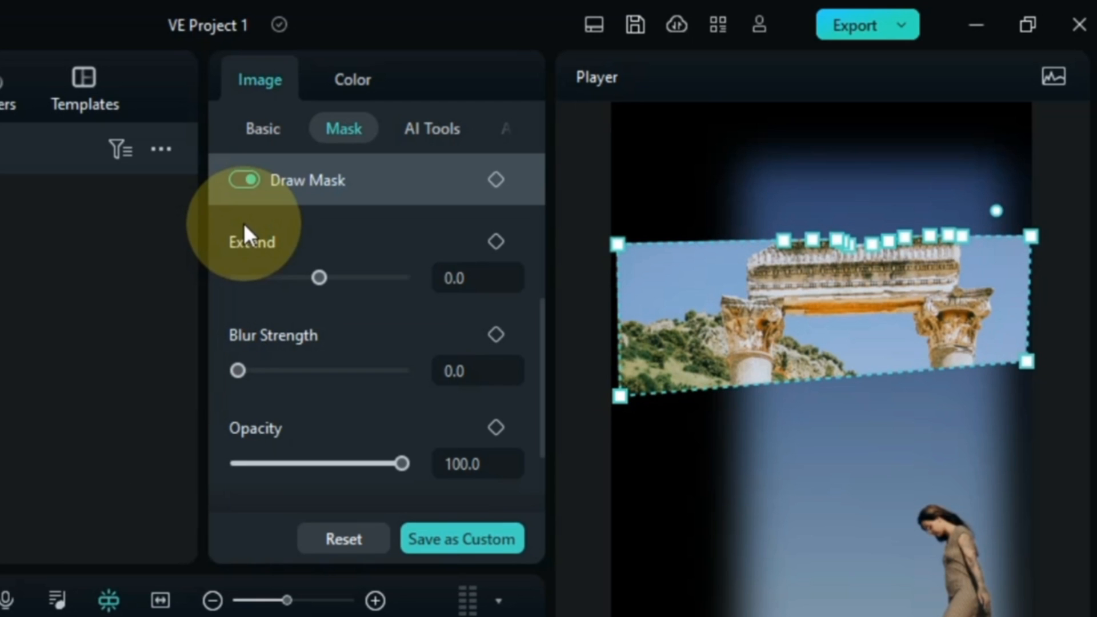
- Turn off Draw Mask on the top picture copy so the whole ruin image shows
click(246, 179)
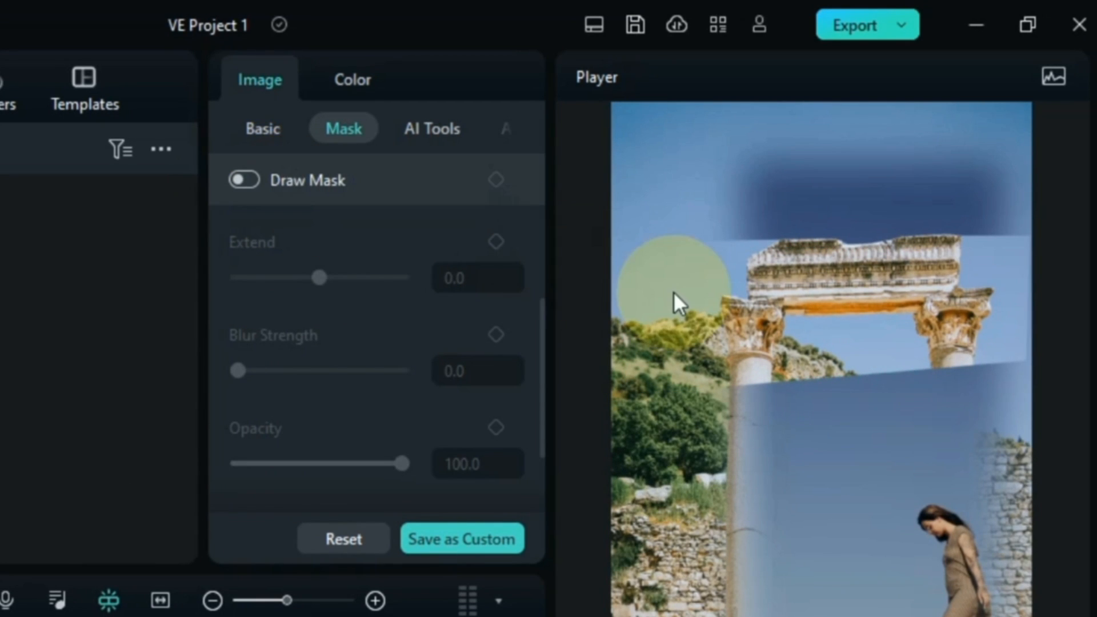
drag(679, 301, 791, 336)
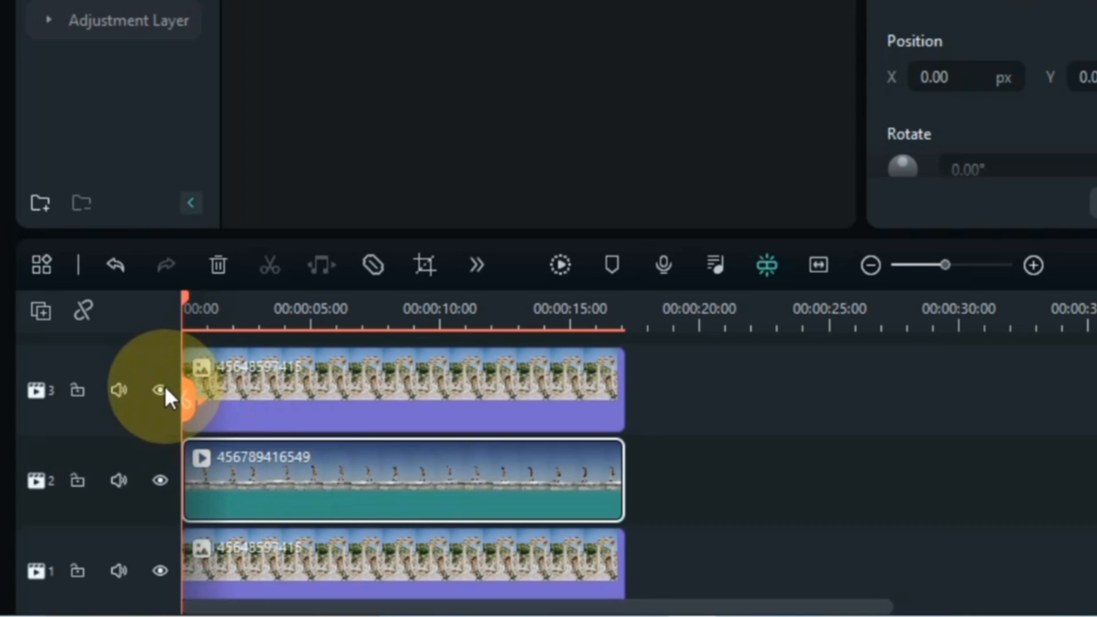
- Hide and lock track 3, then lock the bottom picture track 1
click(160, 390)
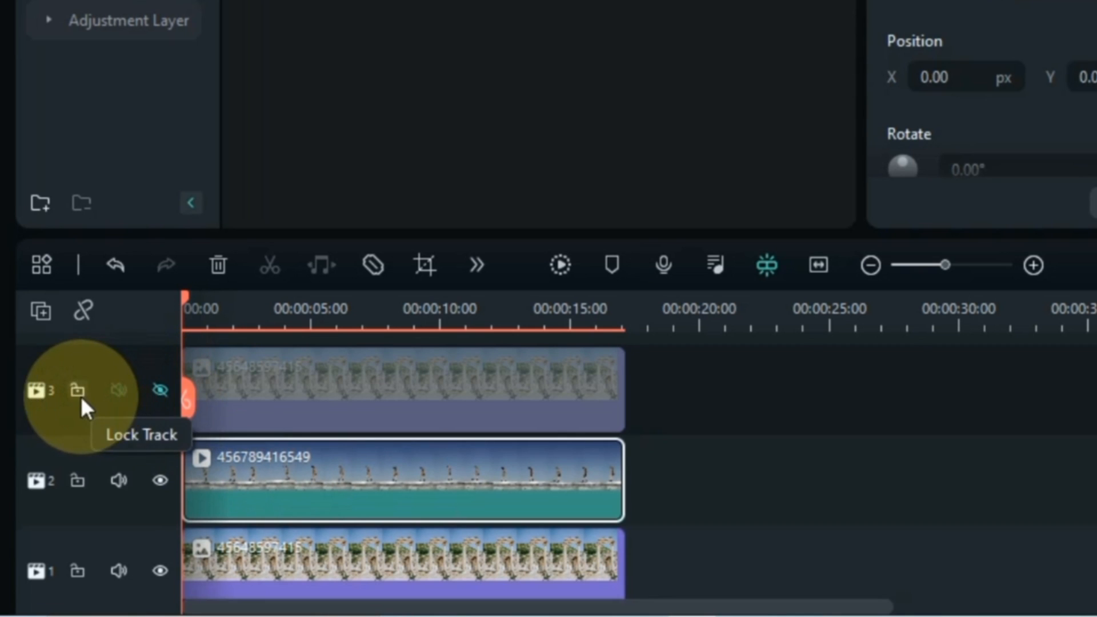
click(77, 389)
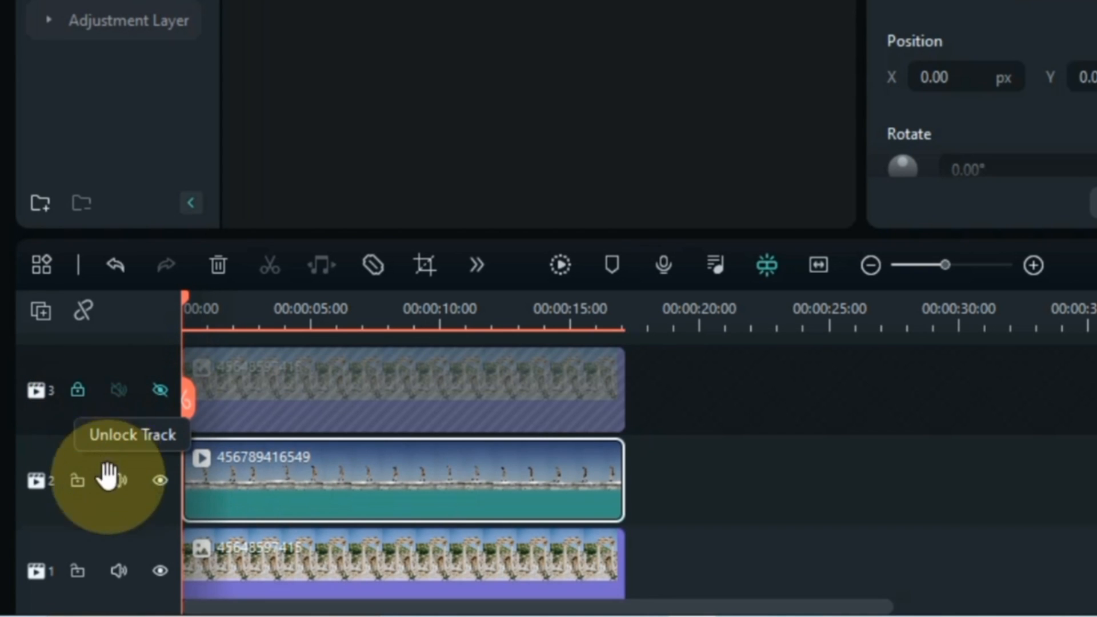
mouse_move(77, 573)
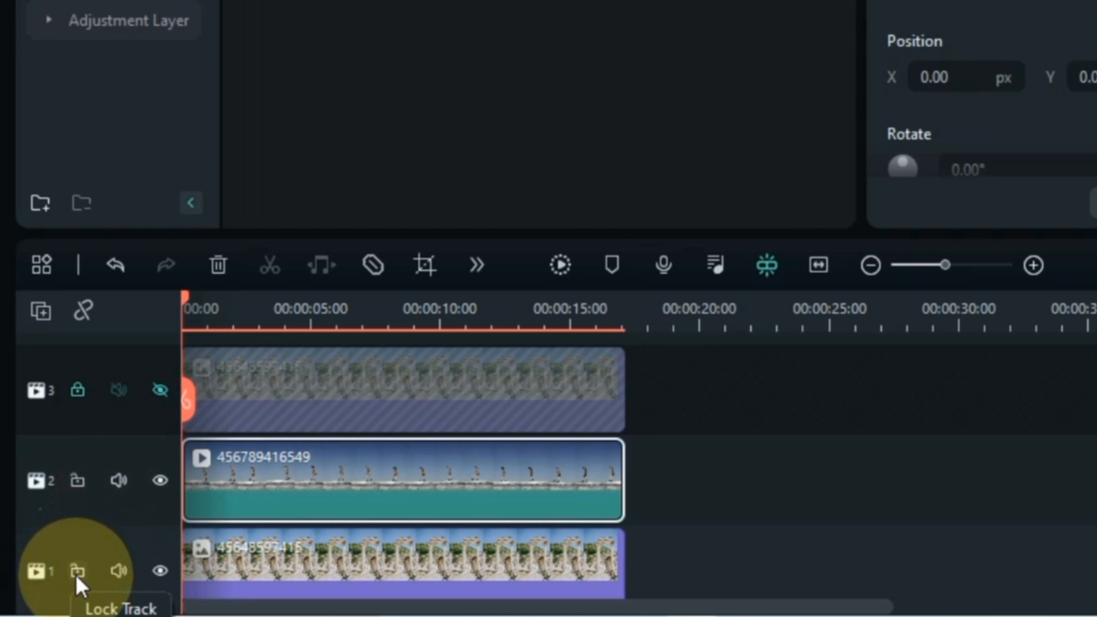
click(77, 572)
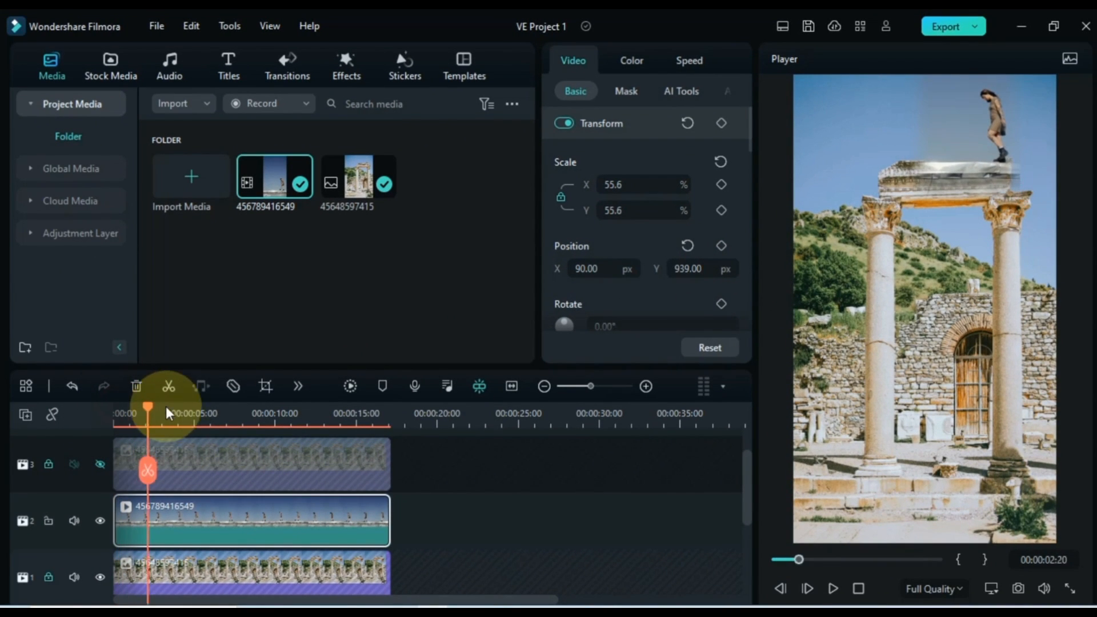
- Return the playhead to 00:00 with the top ruins track still hidden
click(303, 421)
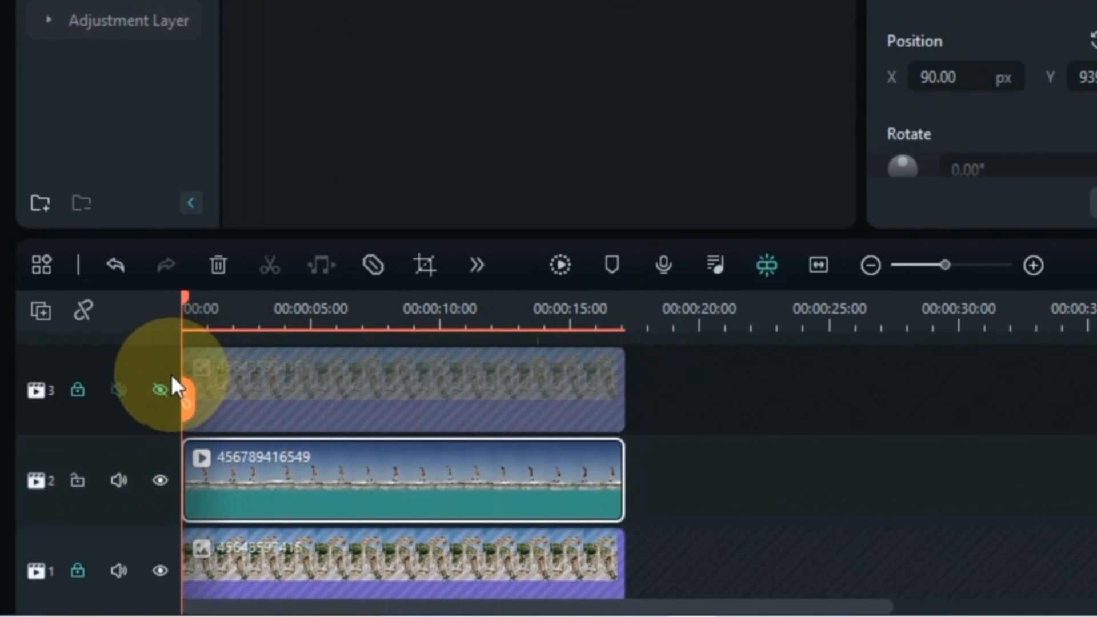
- Unhide track 3, scrub the girl's walk along the beam, and enlarge the preview
click(159, 390)
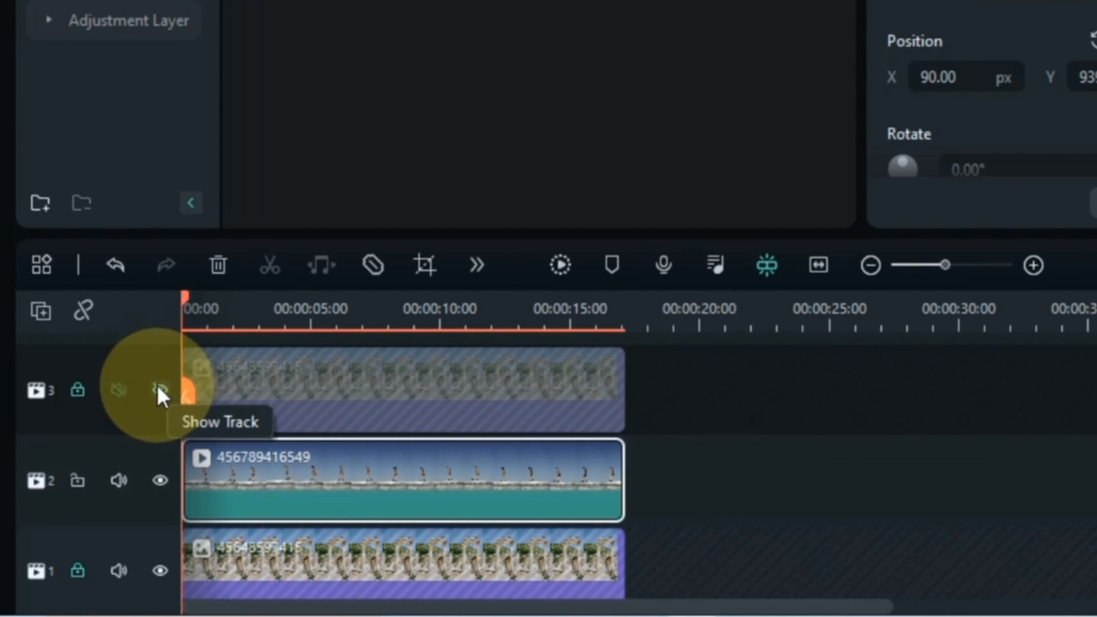
click(158, 390)
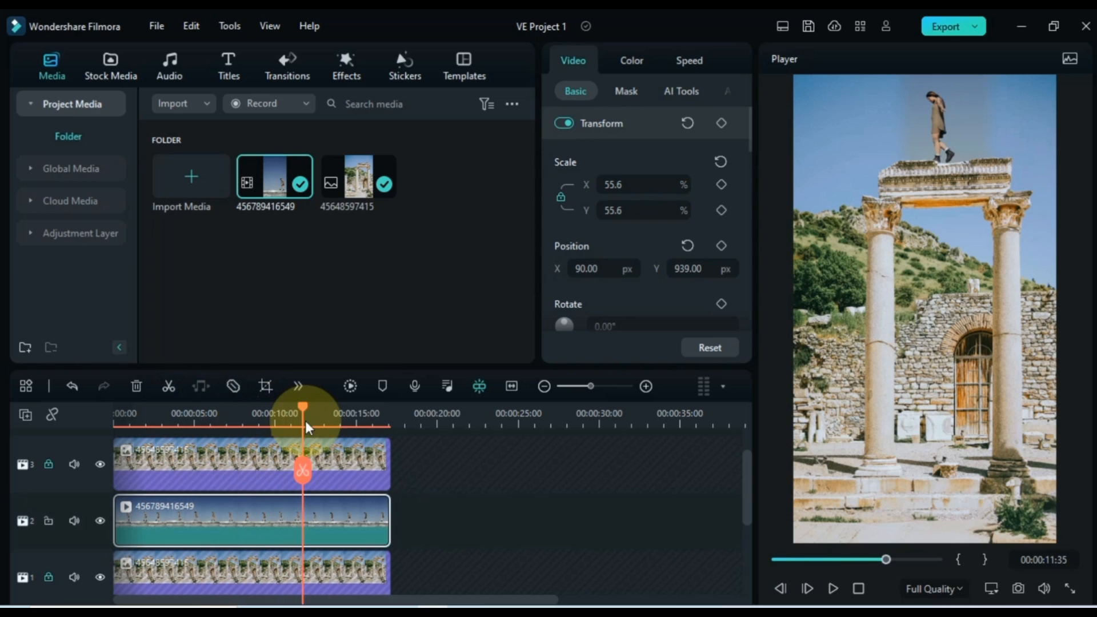
drag(302, 407, 366, 413)
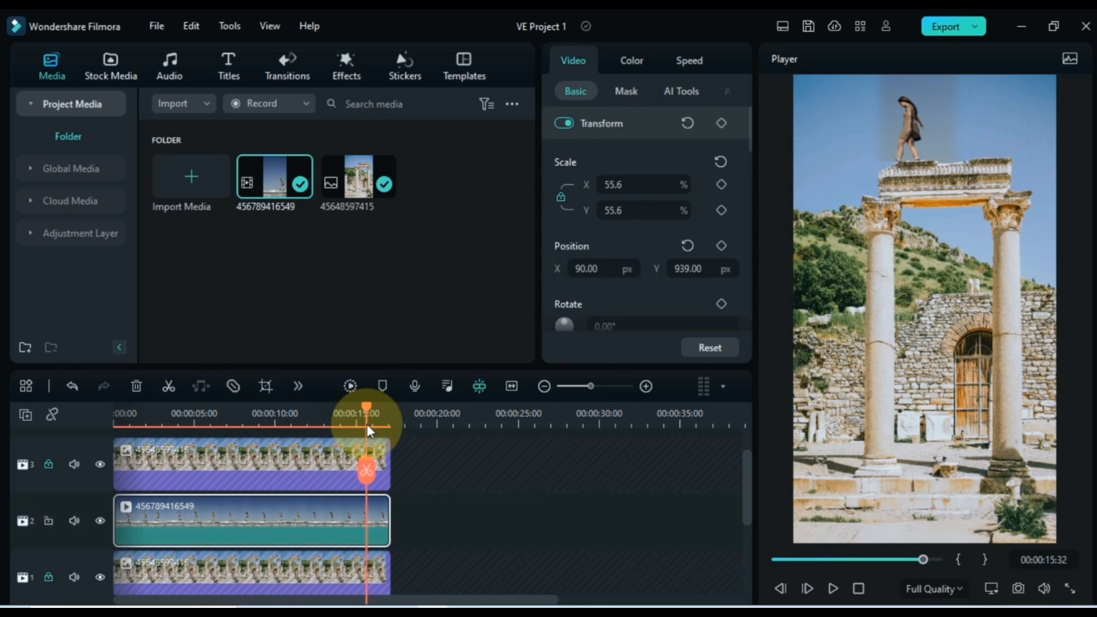
drag(367, 412, 389, 412)
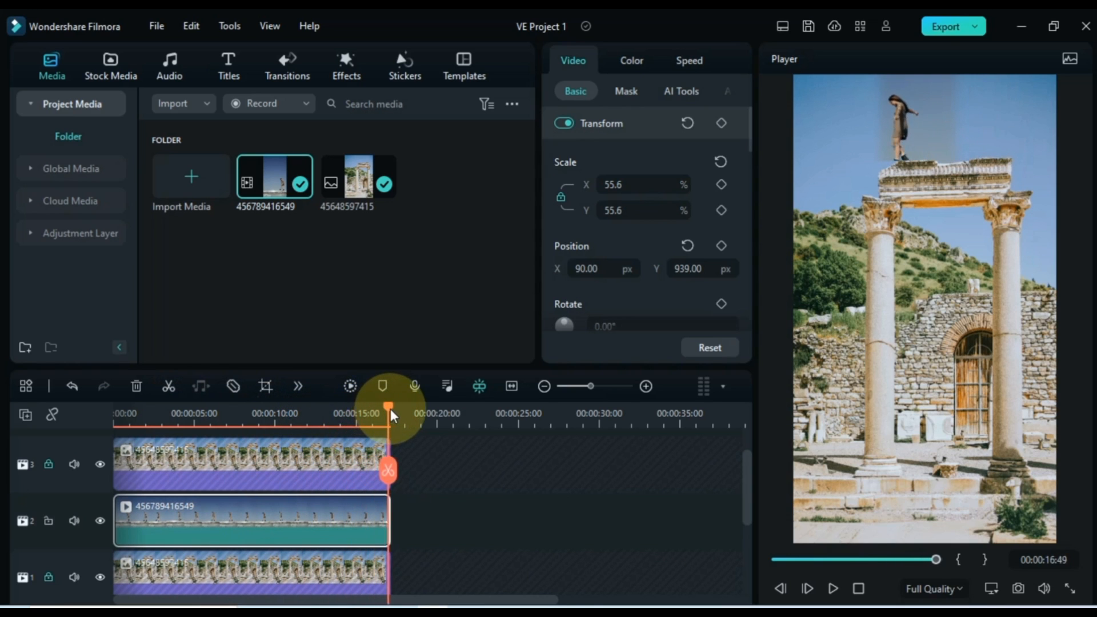
drag(390, 412, 376, 417)
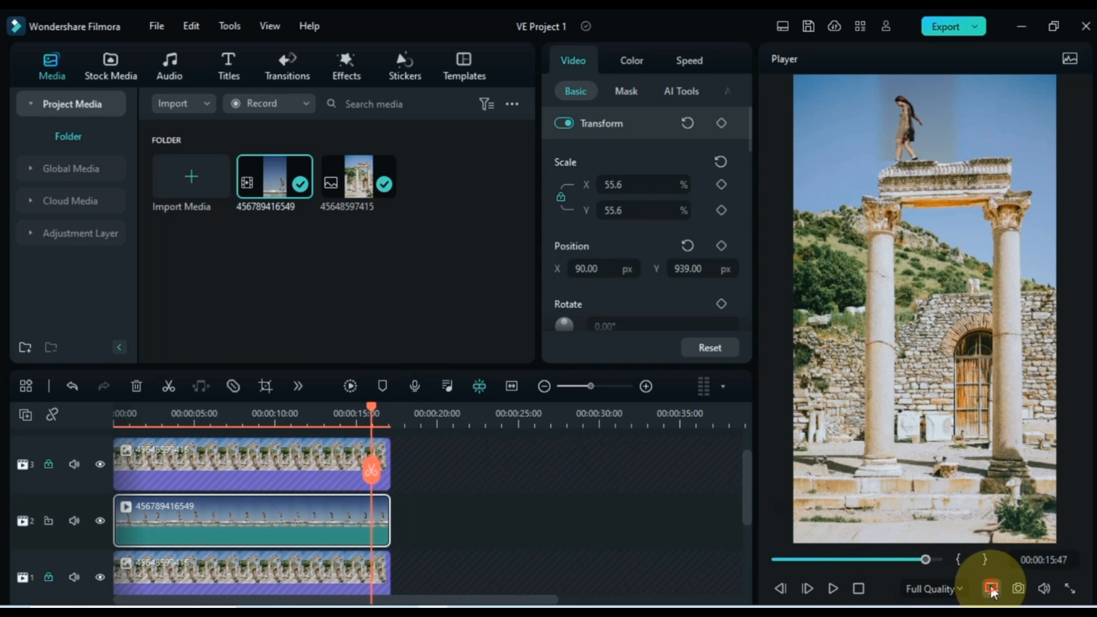
click(990, 587)
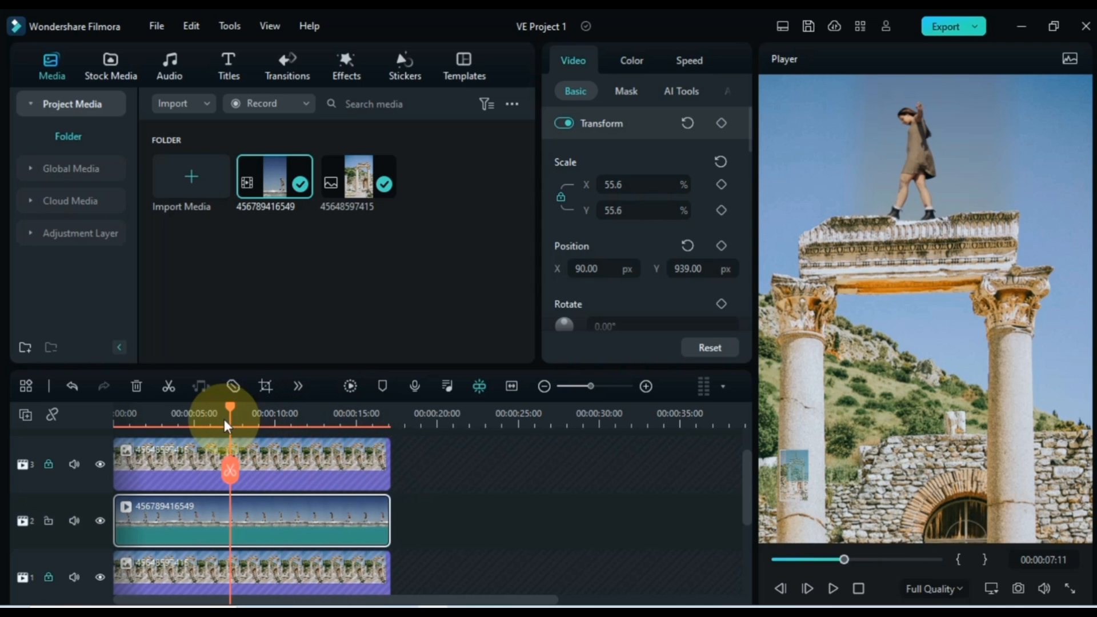
- Add Position Y keyframes at several playhead moments to keep her feet on the beam
click(117, 413)
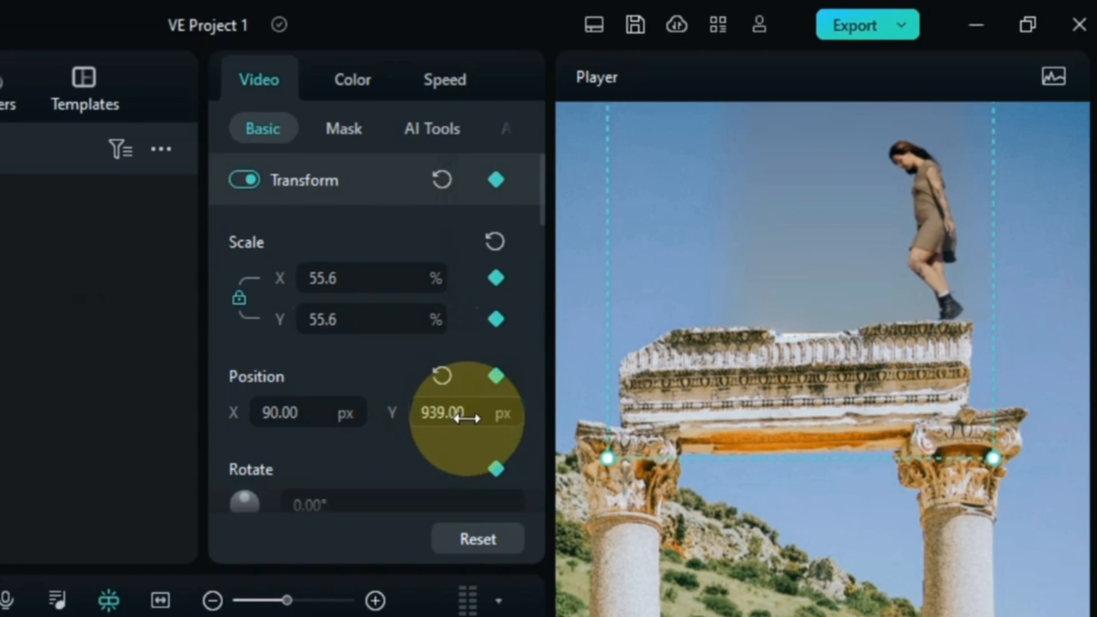
drag(458, 411, 454, 412)
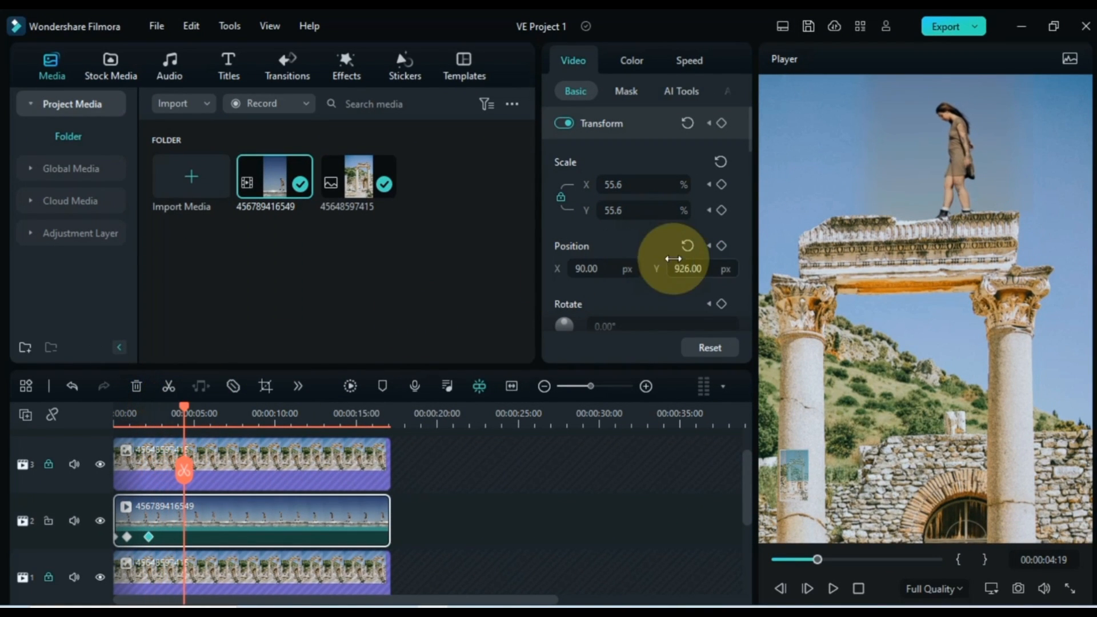
drag(687, 268, 687, 268)
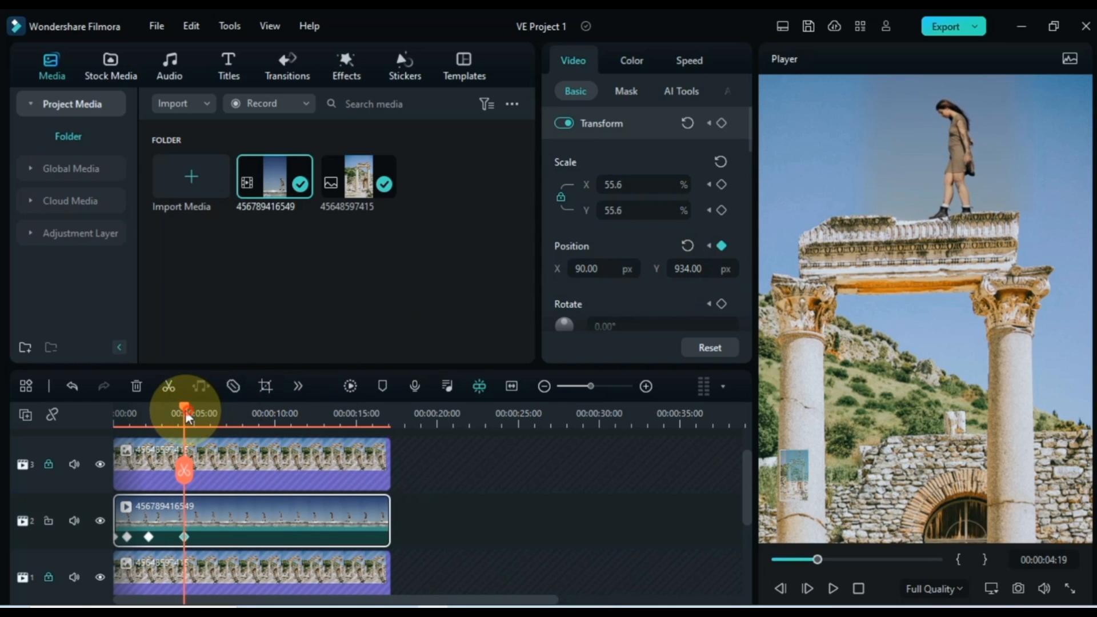
drag(184, 410, 173, 409)
text(960)
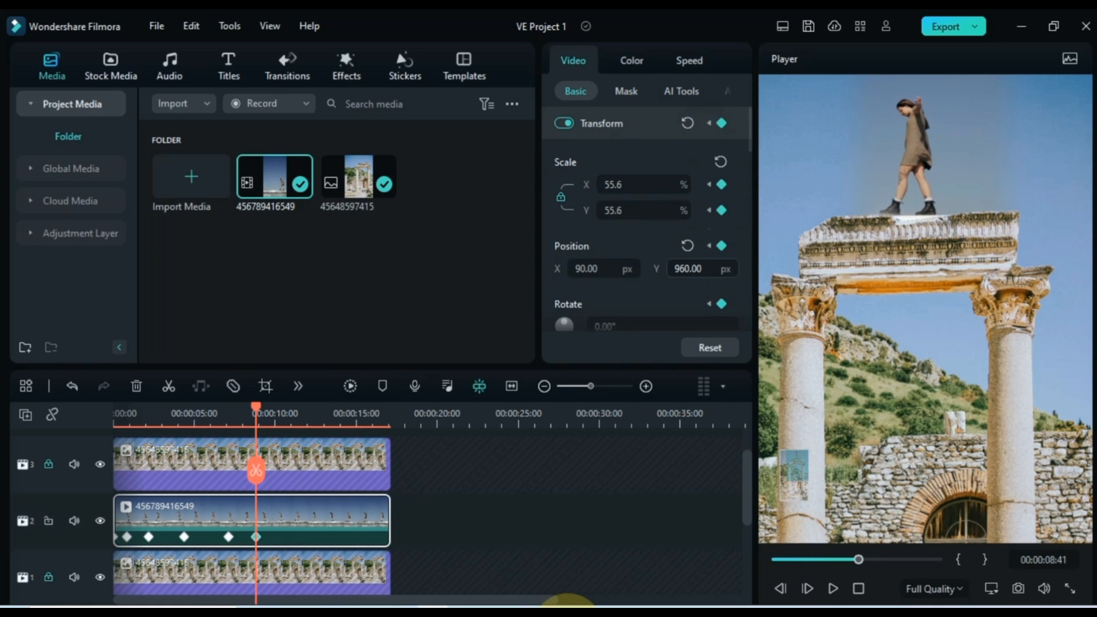
drag(686, 269, 696, 272)
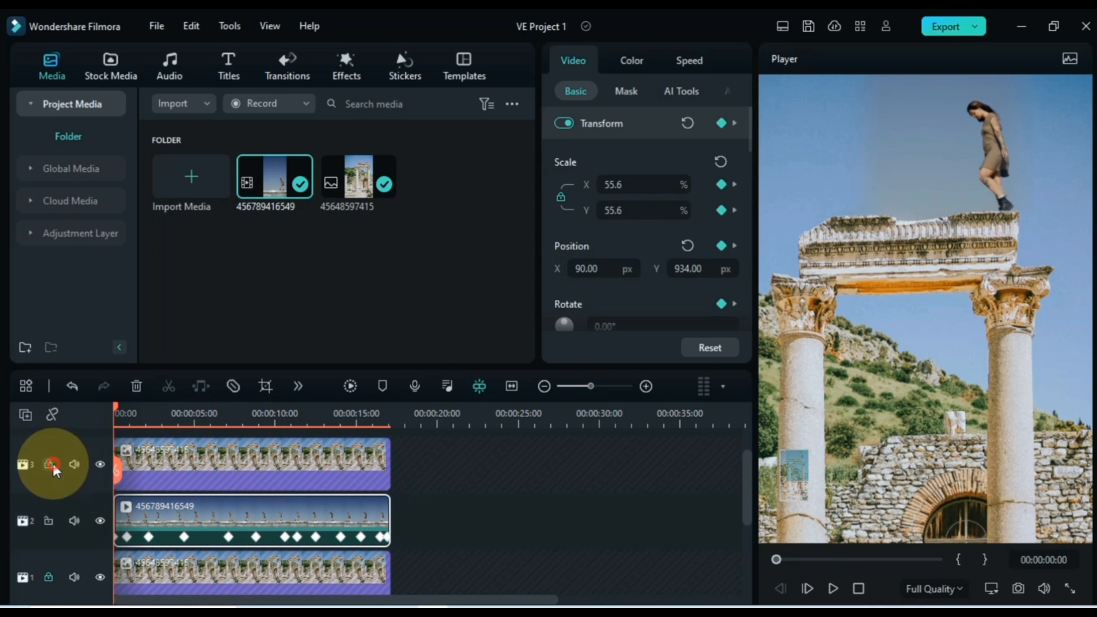
mouse_move(48, 580)
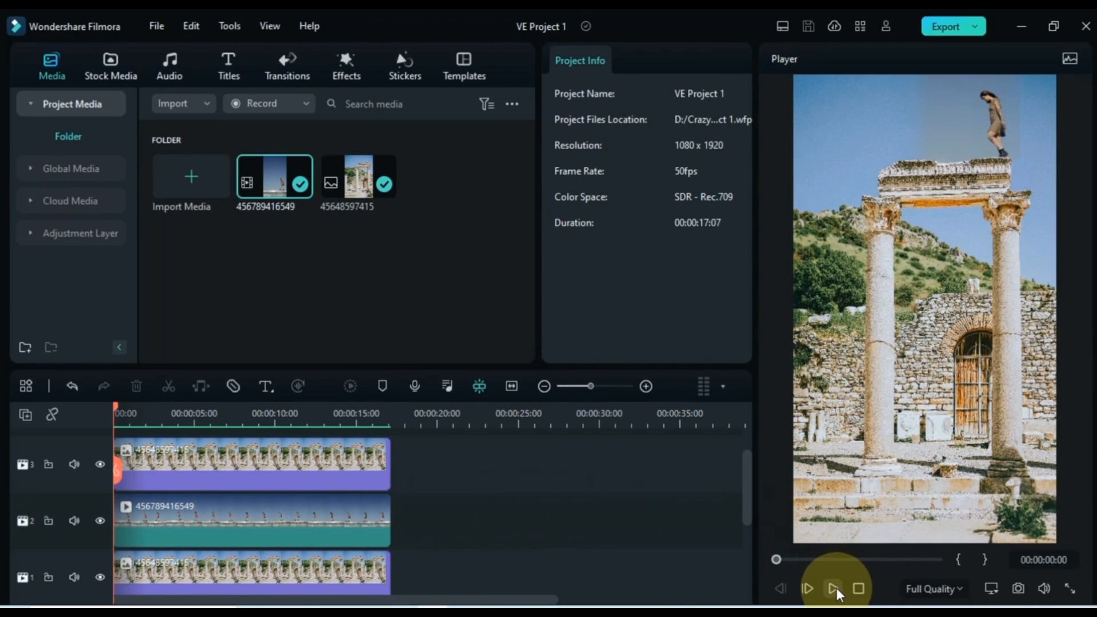
- Play the composite from the start in the Player
click(831, 588)
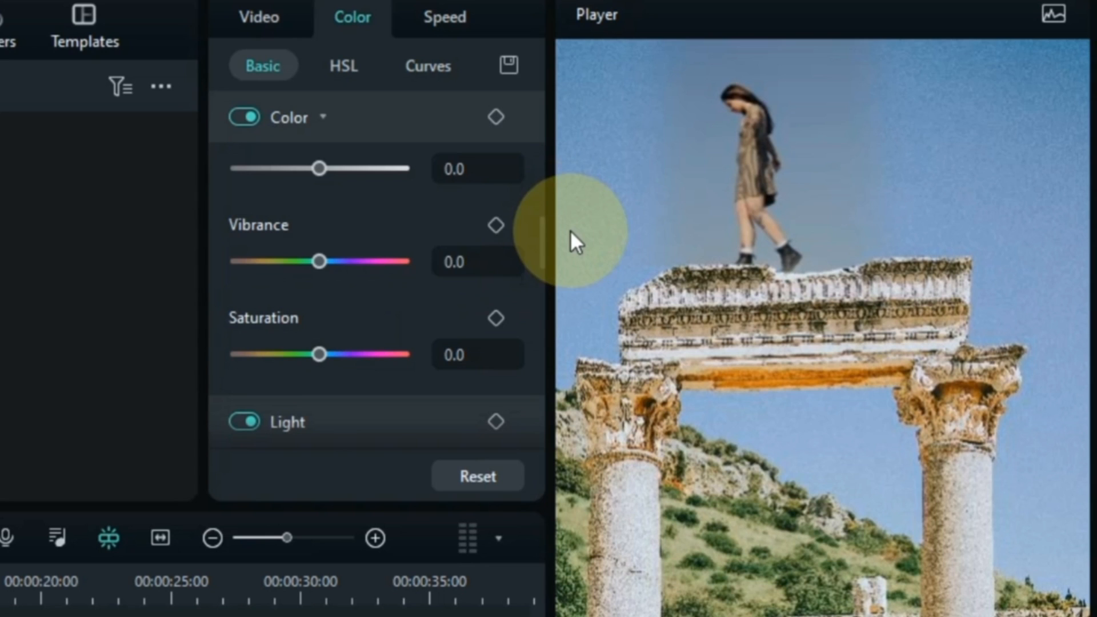
- Set the girl clip's Vibrance to -5.5 and Saturation to 30.7
drag(318, 260, 373, 260)
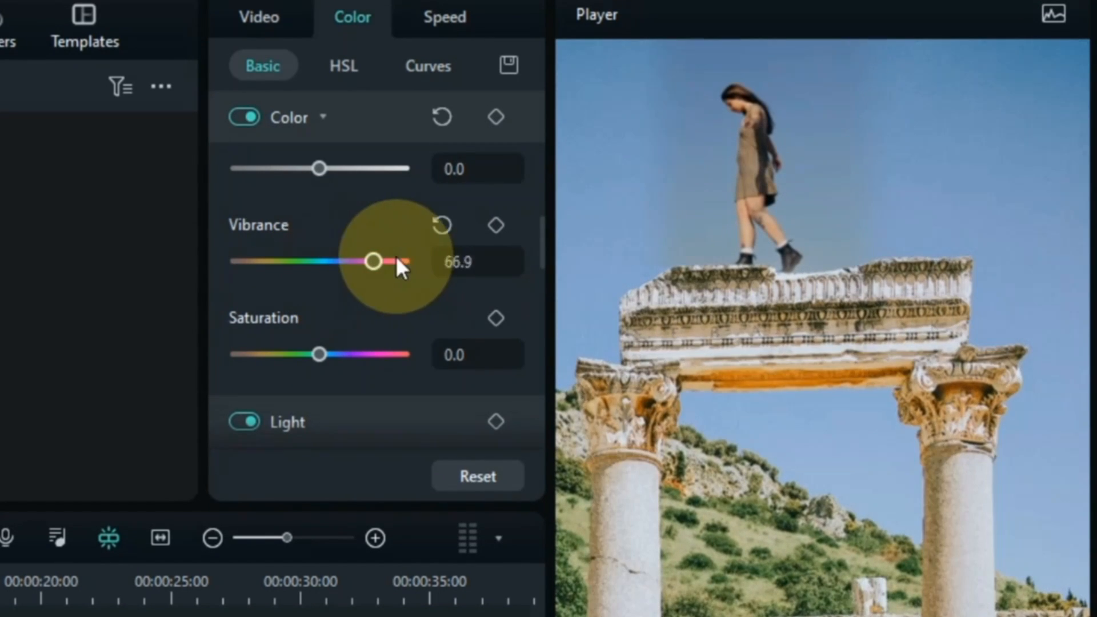
drag(374, 260, 238, 261)
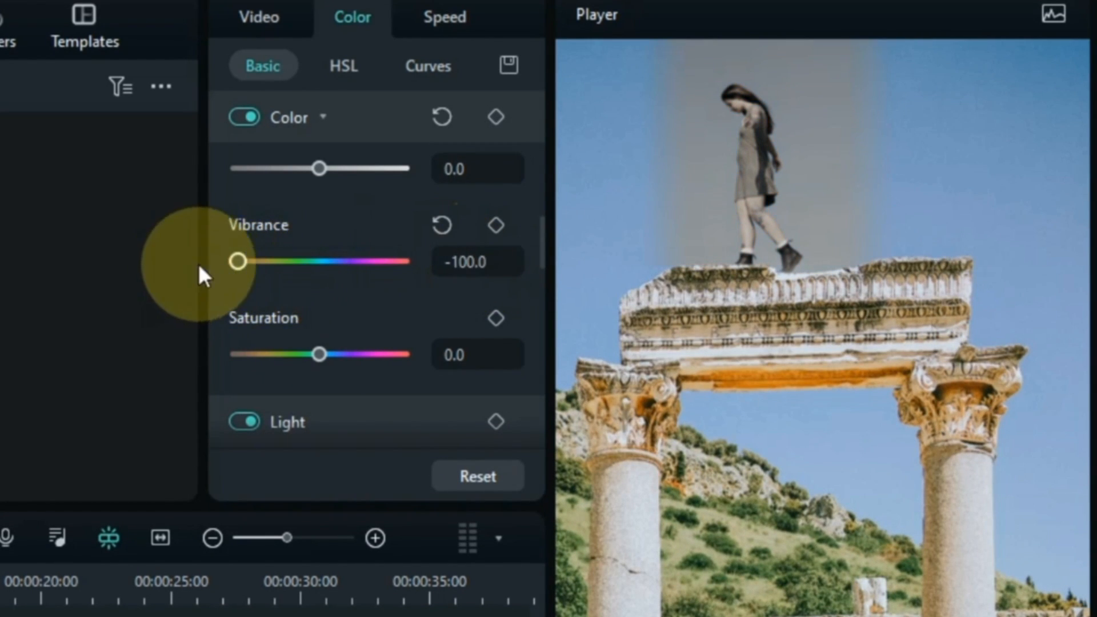
drag(238, 261, 315, 261)
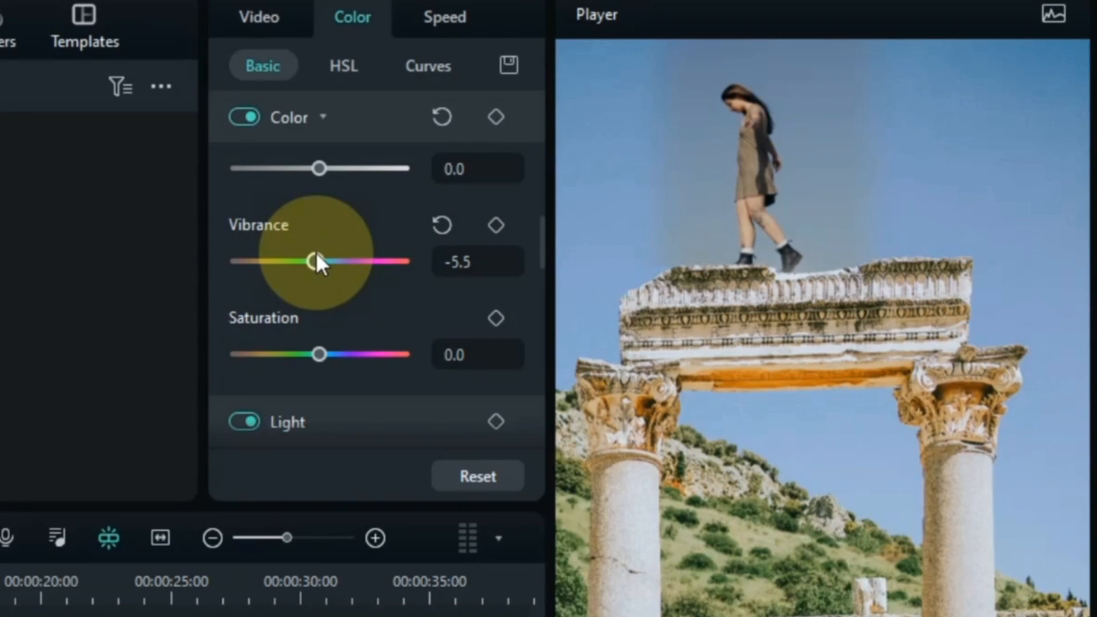
drag(318, 355, 345, 355)
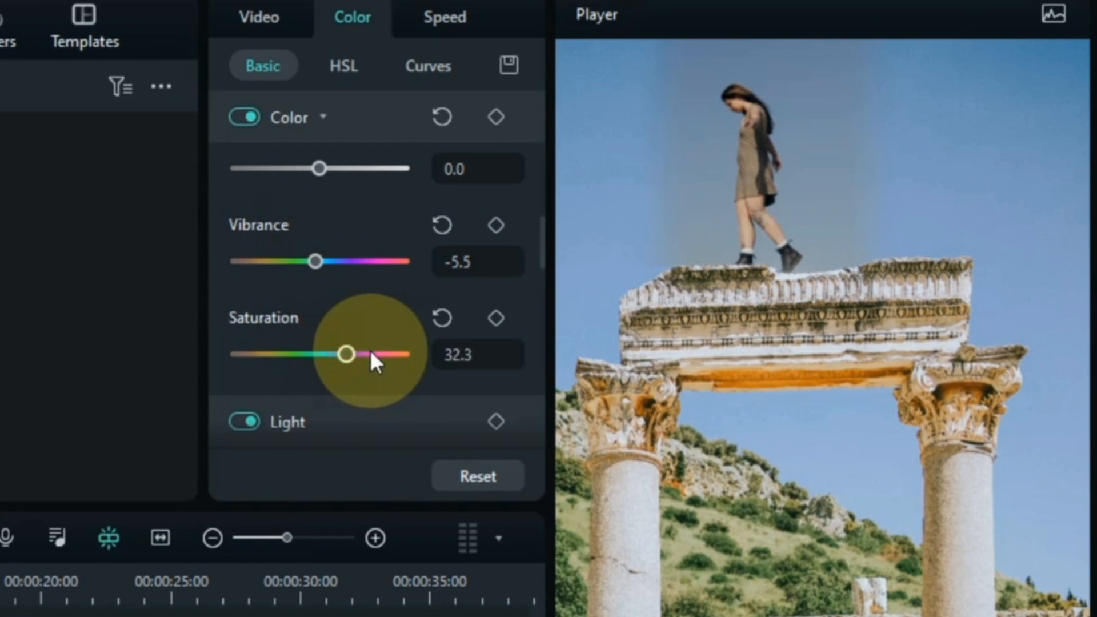
drag(345, 353, 237, 353)
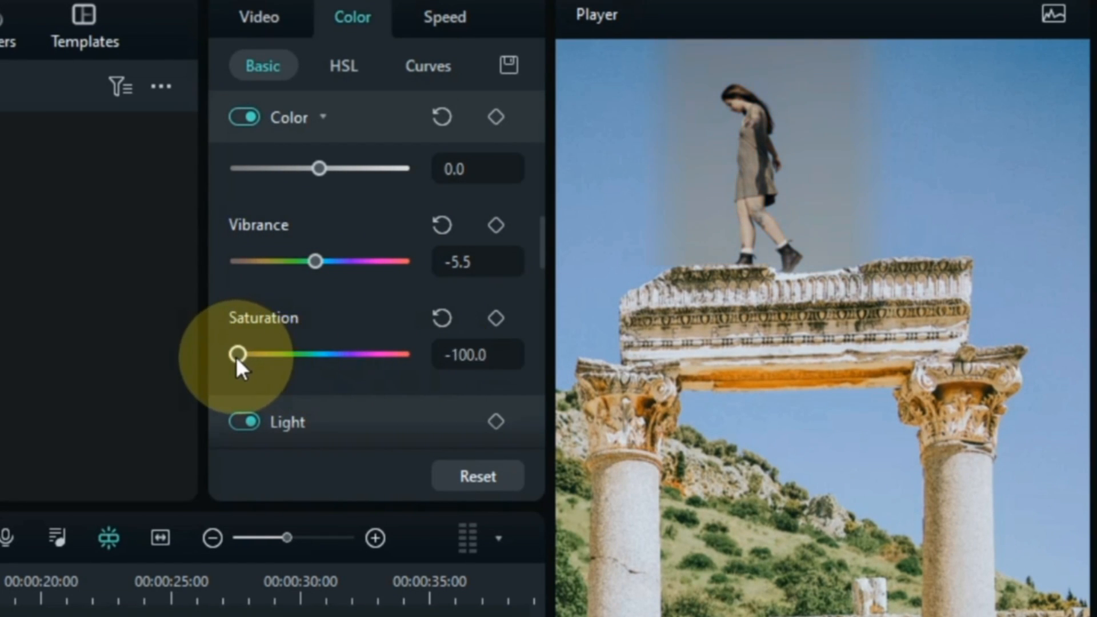
drag(238, 354, 343, 354)
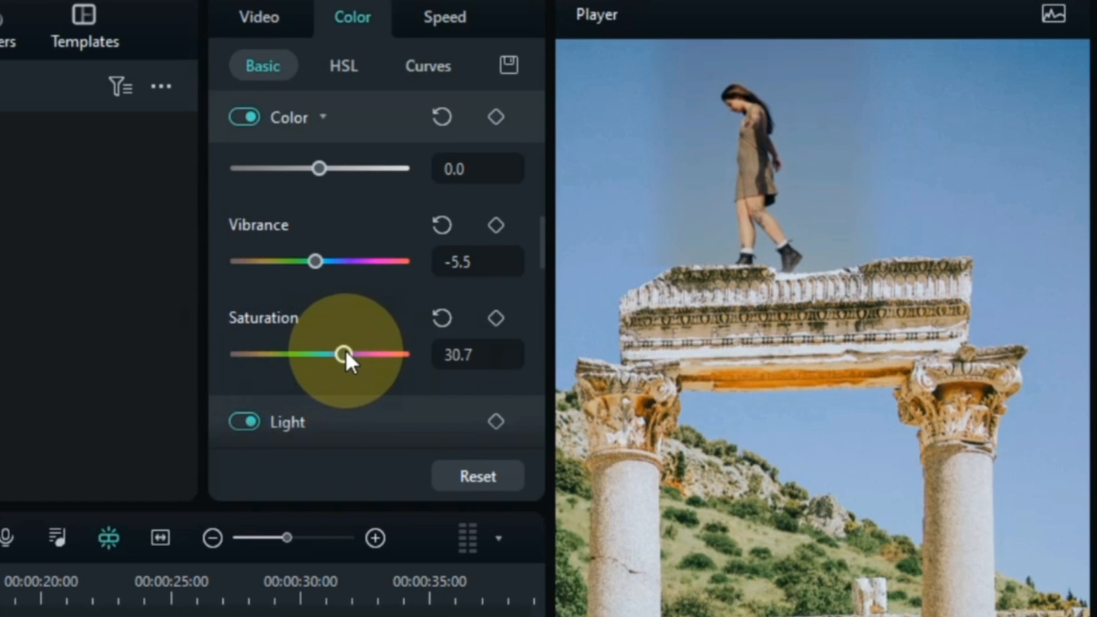
drag(342, 353, 340, 355)
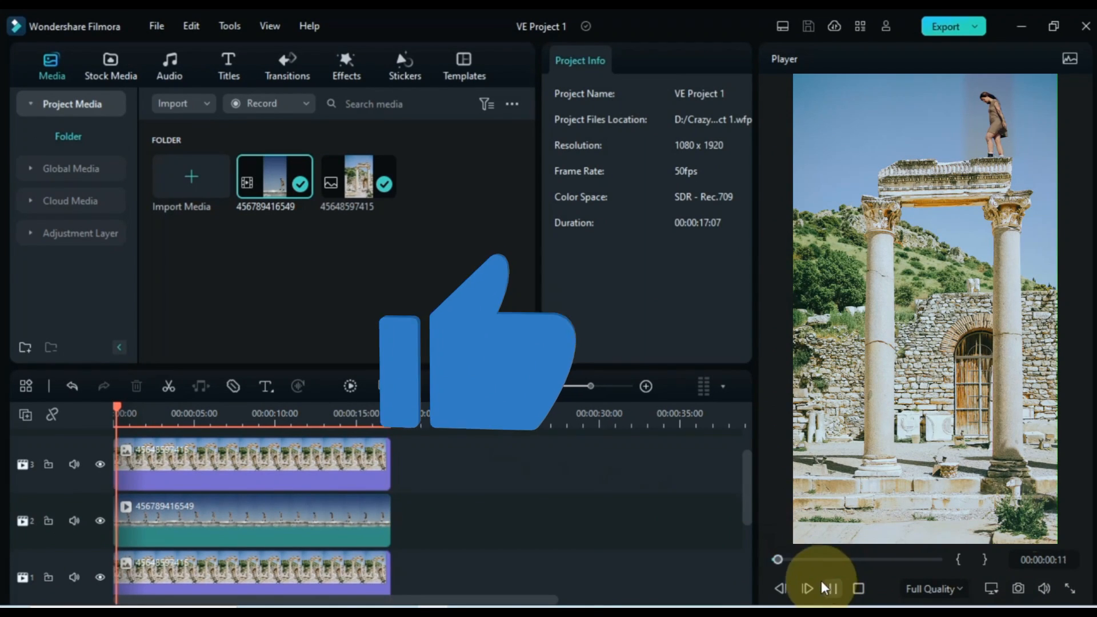
- Play the colour-matched composite of the girl walking on the beam
click(829, 589)
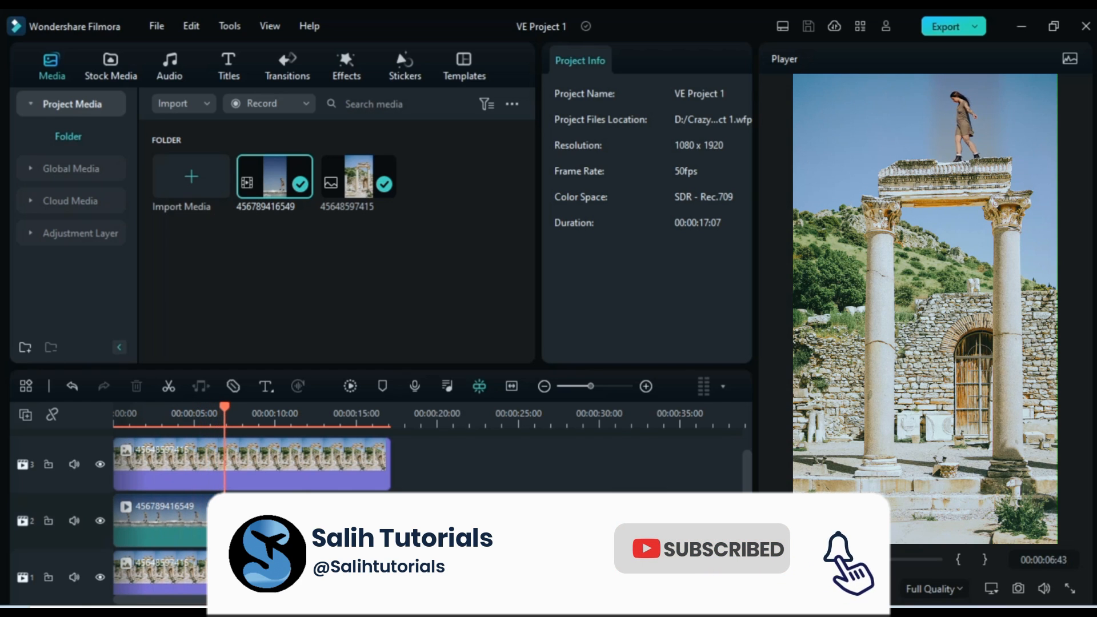
click(261, 413)
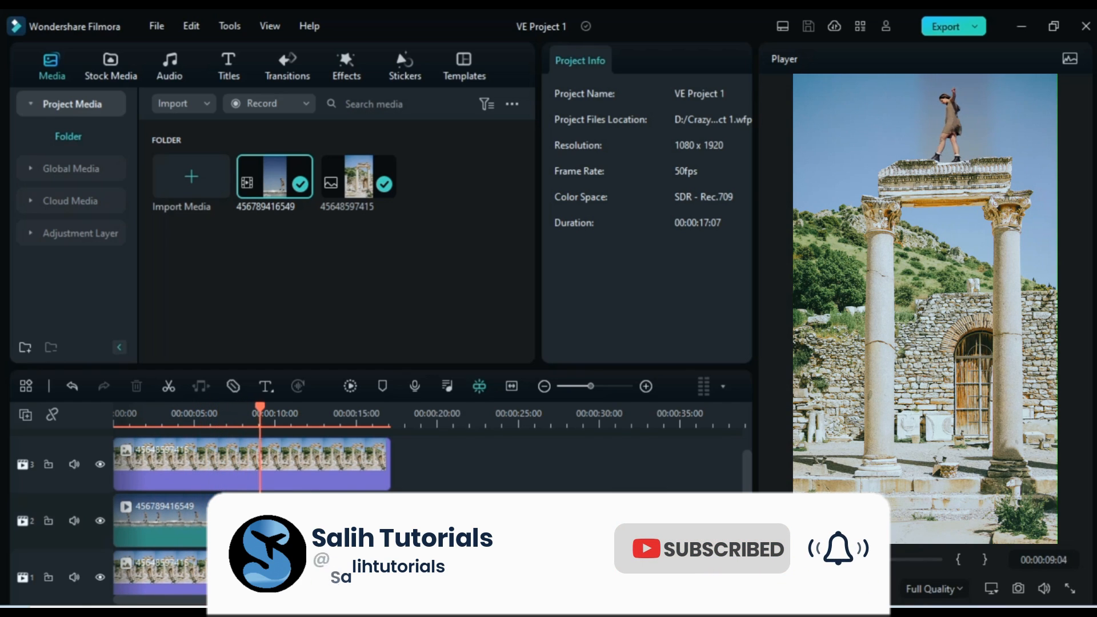